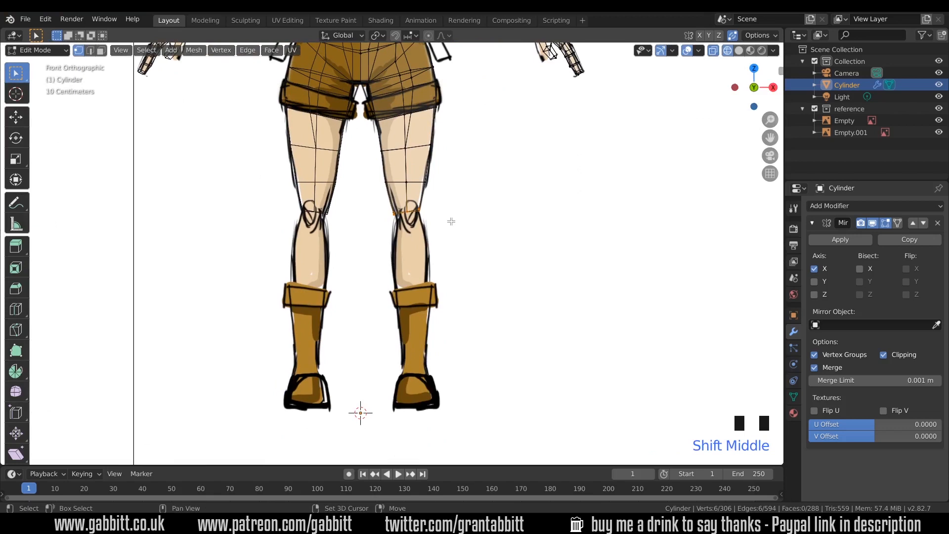
Extrude two new rings down the shin toward the boot top, resizing them to fit the leg.
{"action": "key", "text": "e"}
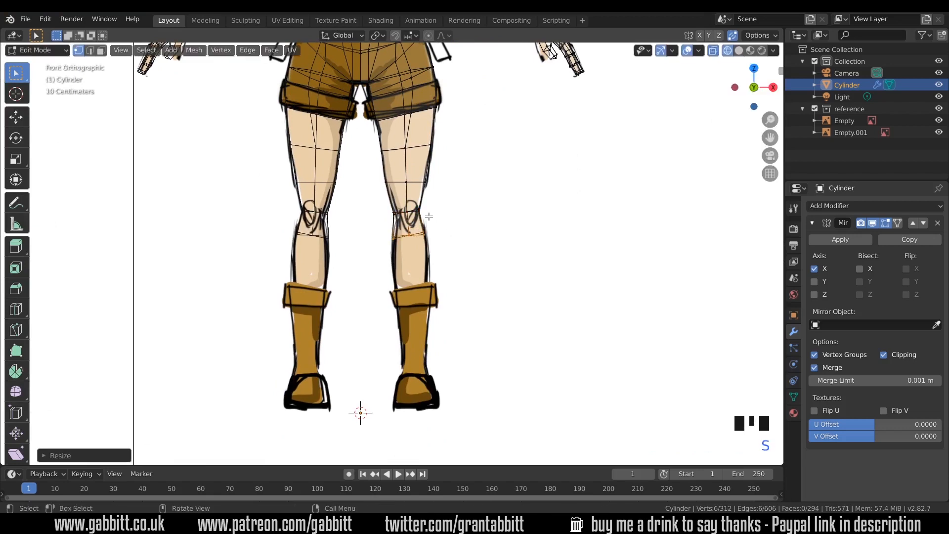
{"action": "key", "text": "e"}
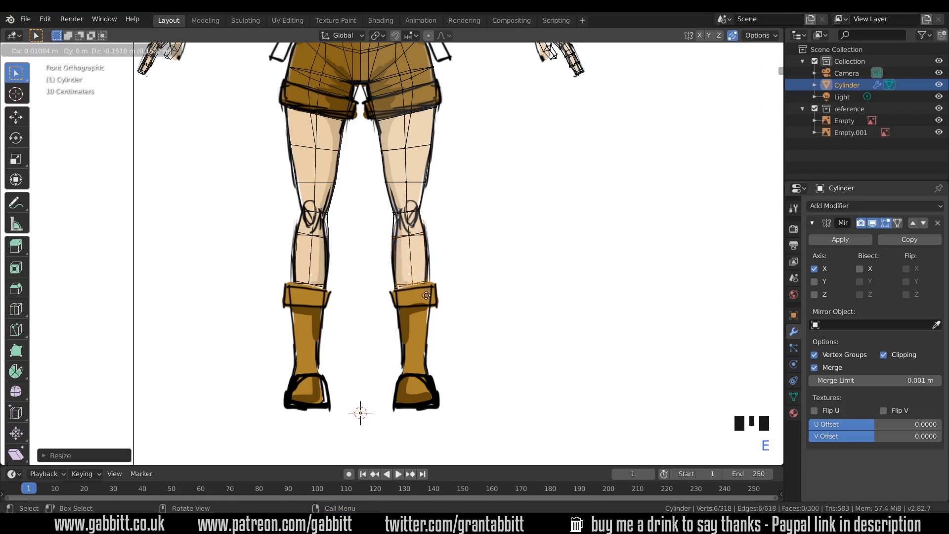
{"action": "key", "text": "g"}
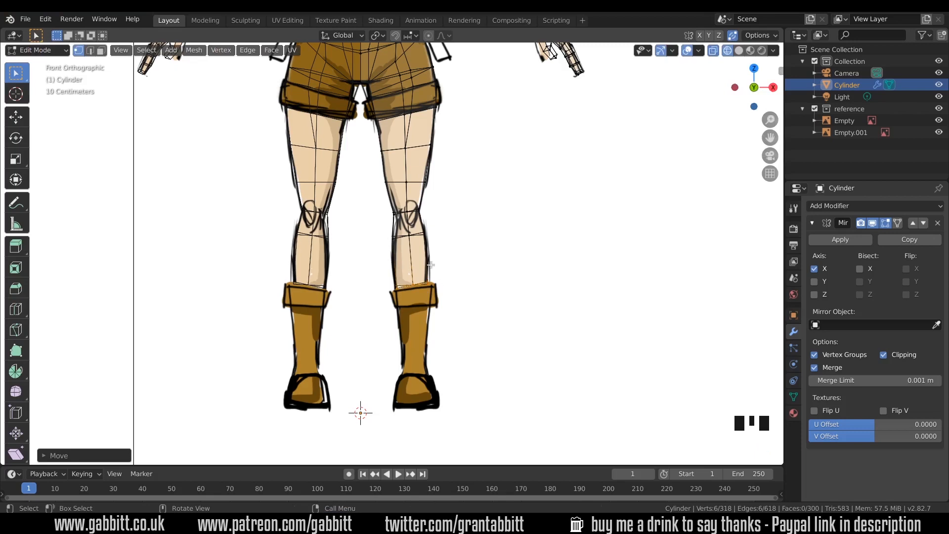
{"action": "mouse_move", "coordinate": [400, 214]}
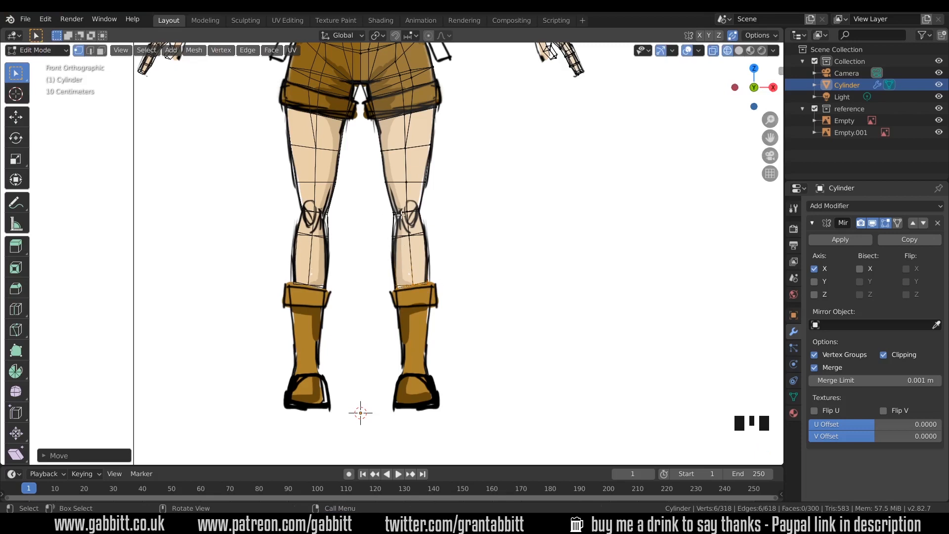
{"action": "mouse_move", "coordinate": [399, 214]}
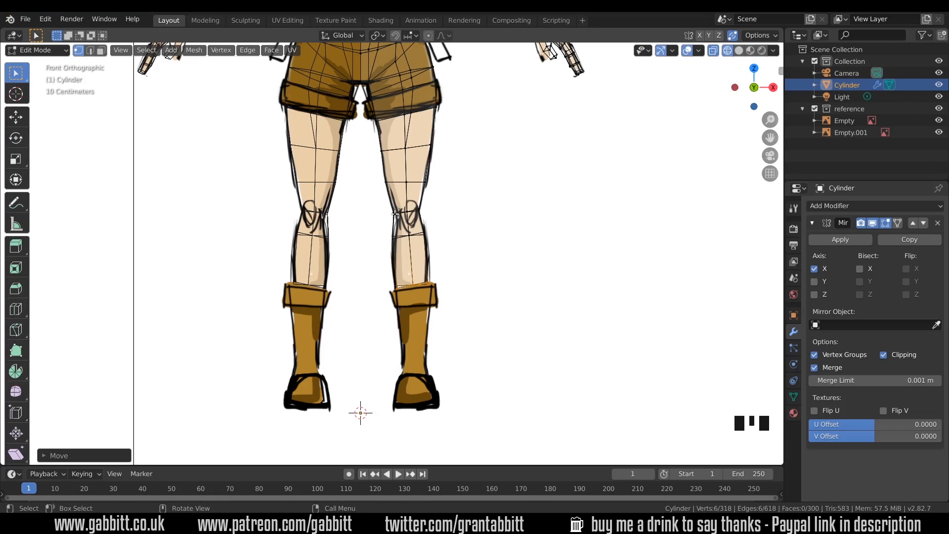
{"action": "mouse_move", "coordinate": [396, 234]}
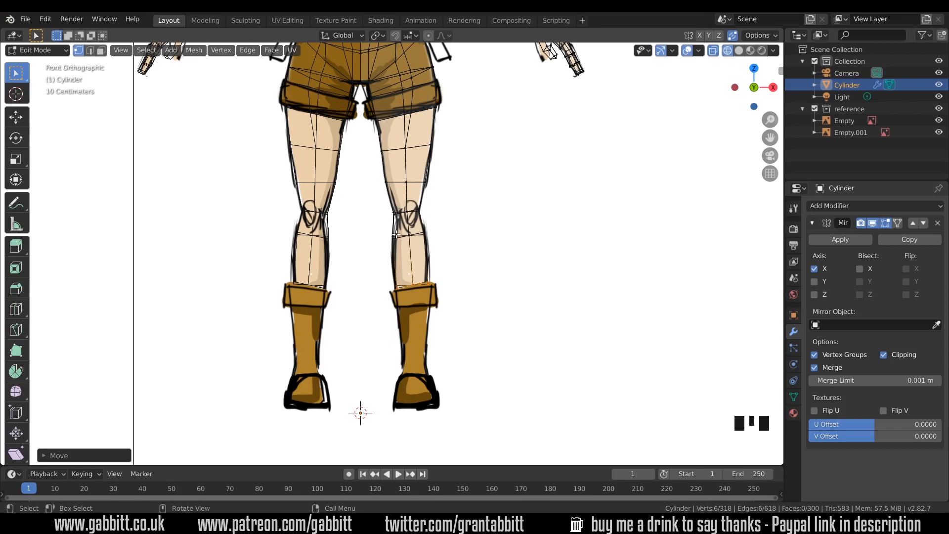
{"action": "mouse_move", "coordinate": [411, 366]}
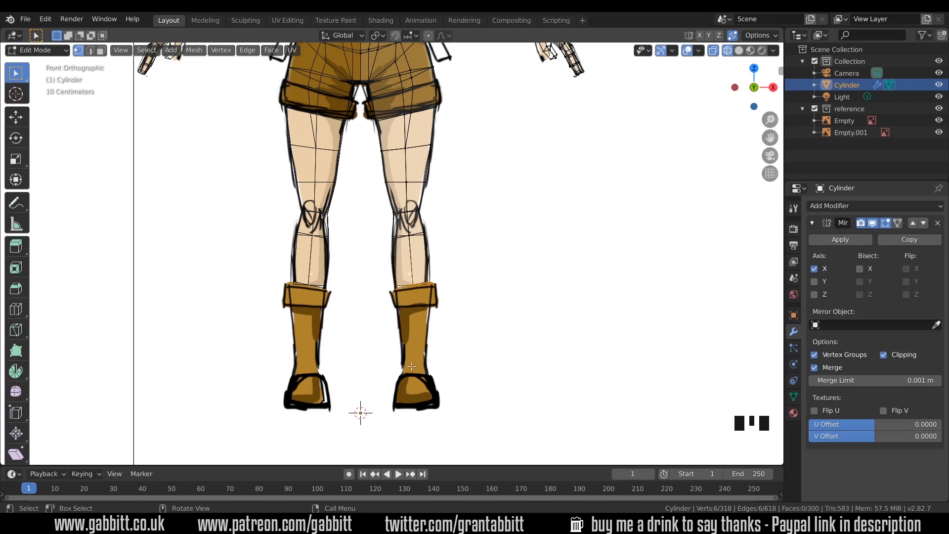
{"action": "mouse_move", "coordinate": [397, 354]}
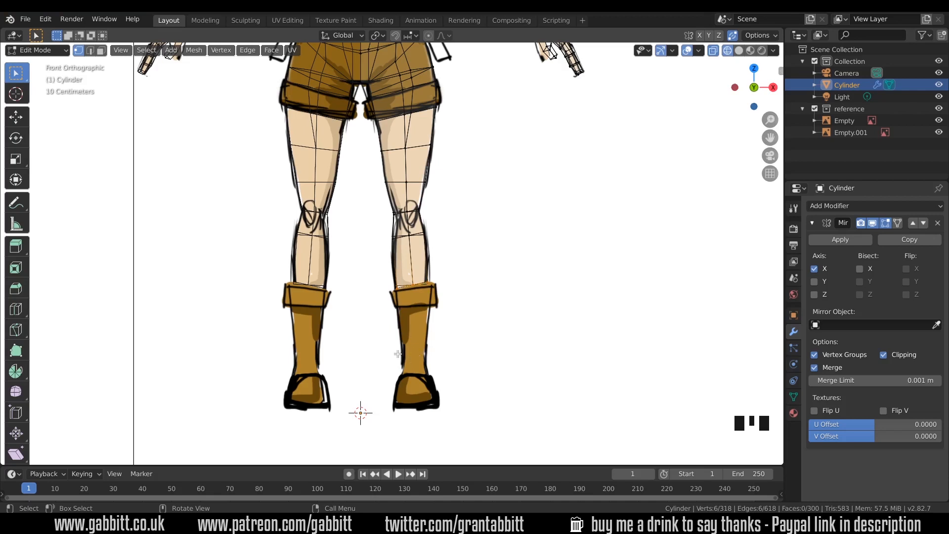
{"action": "mouse_move", "coordinate": [447, 281]}
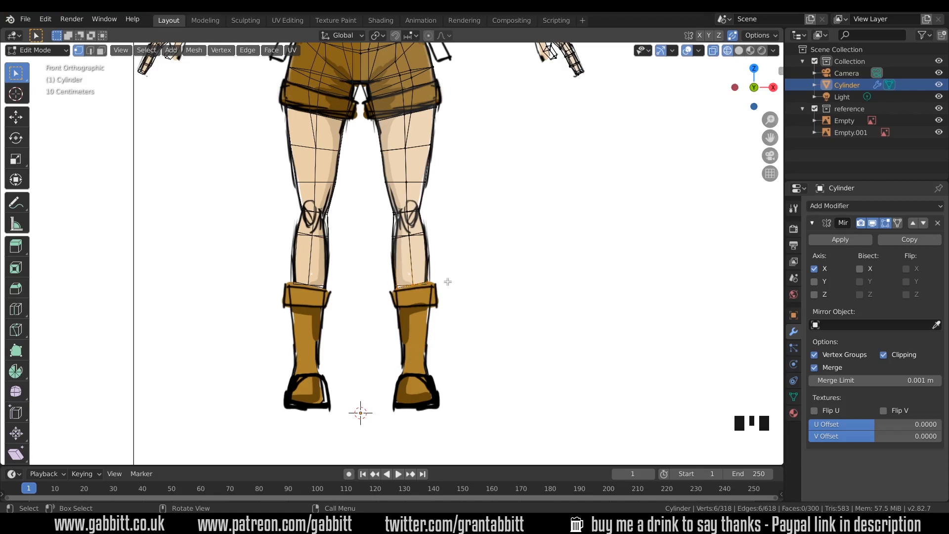
Extrude a ring at the boot top, widen it into the flare and extrude it downward.
{"action": "key", "text": "s"}
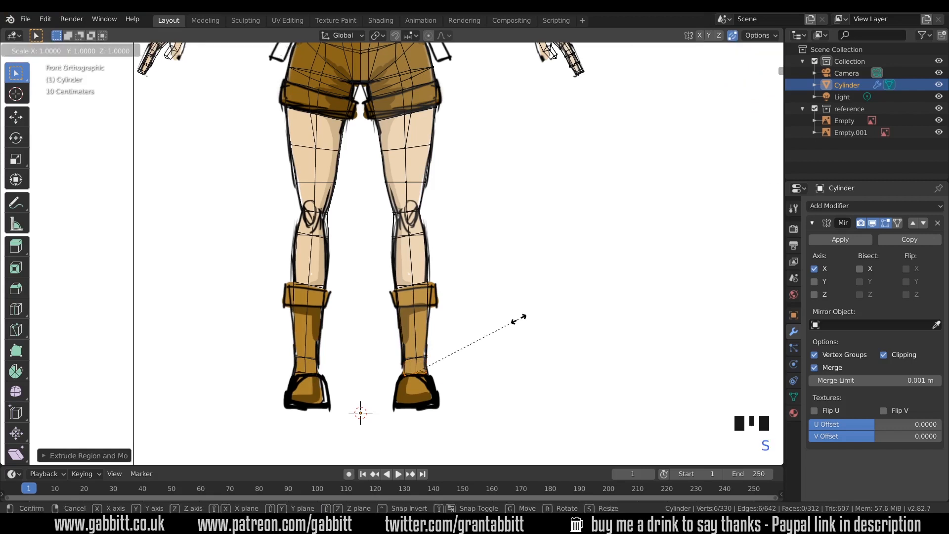
{"action": "key", "text": "z"}
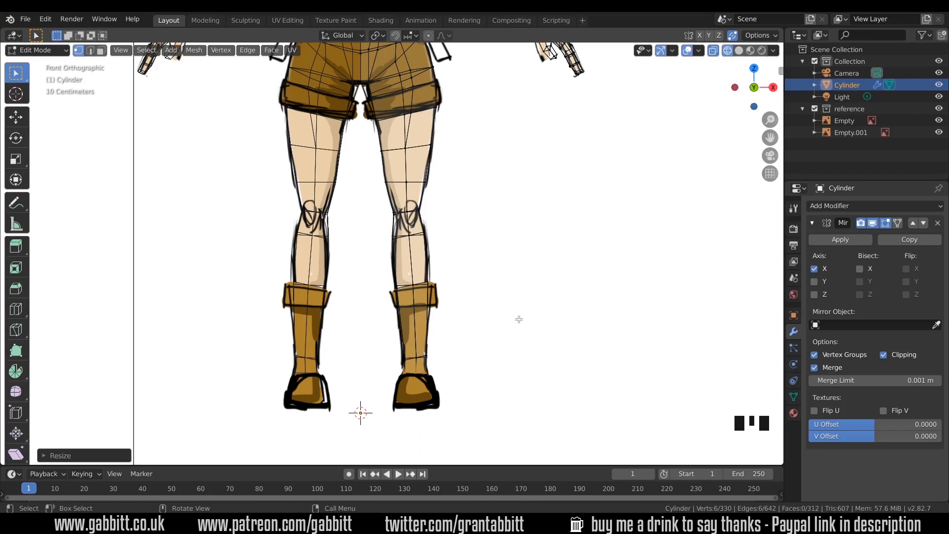
{"action": "key", "text": "e"}
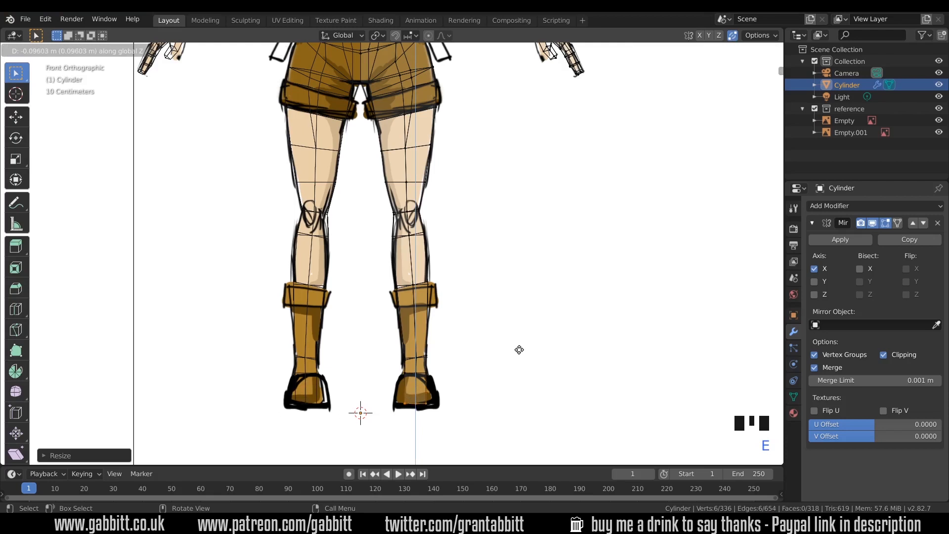
Flatten the boot top ring level (scale Z 0) and tilt it to match the reference.
{"action": "key", "text": "s"}
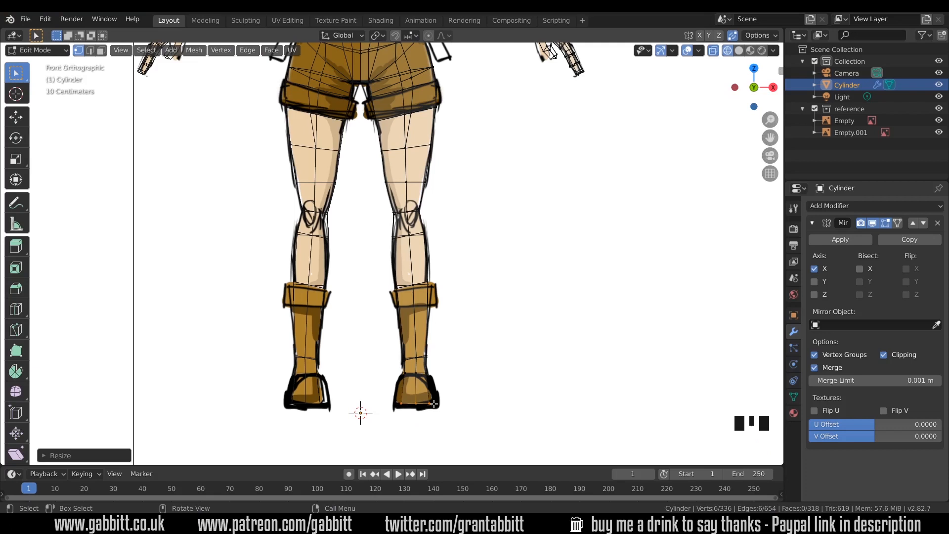
{"action": "mouse_move", "coordinate": [387, 269]}
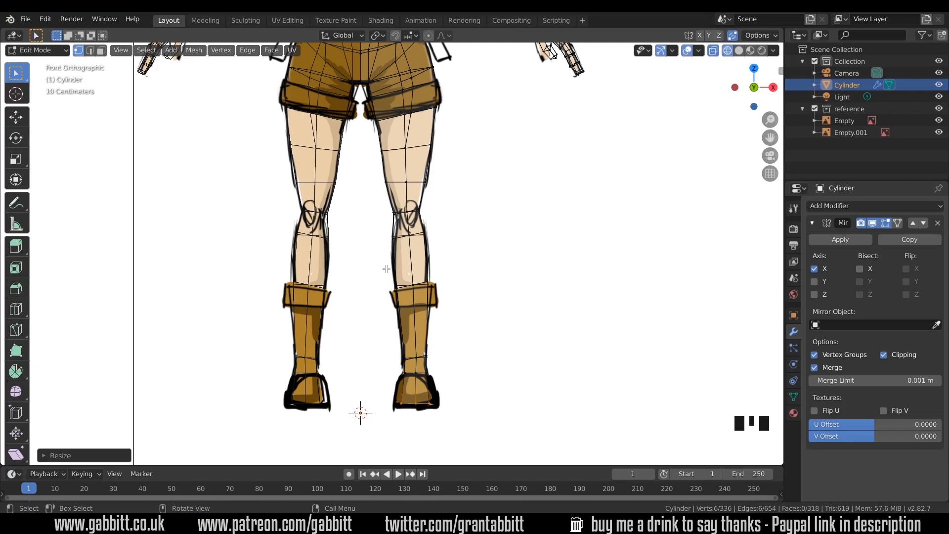
{"action": "key", "text": "s"}
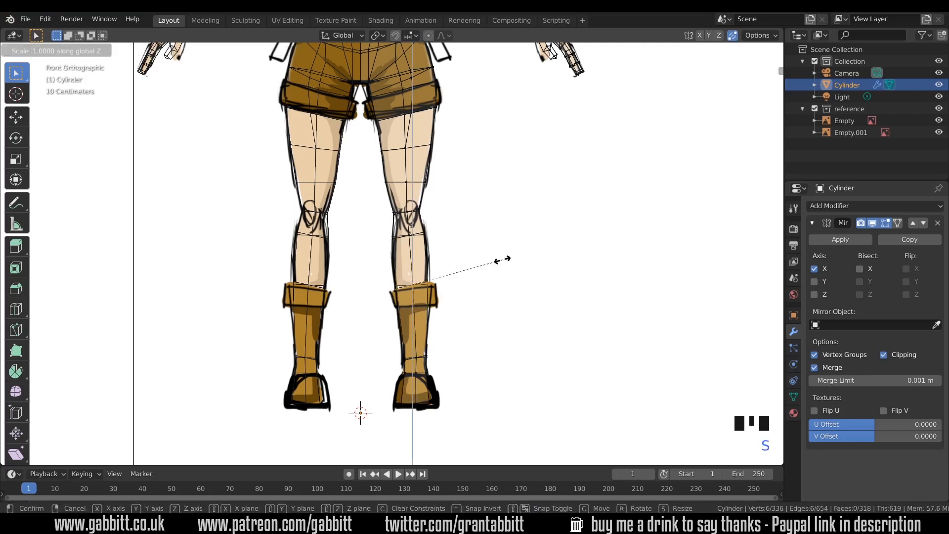
{"action": "mouse_move", "coordinate": [505, 263]}
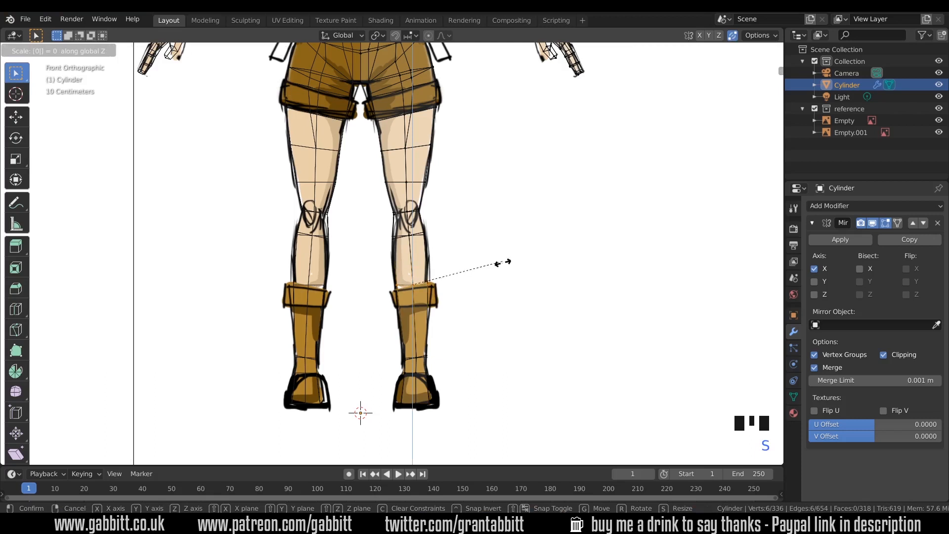
{"action": "key", "text": "r"}
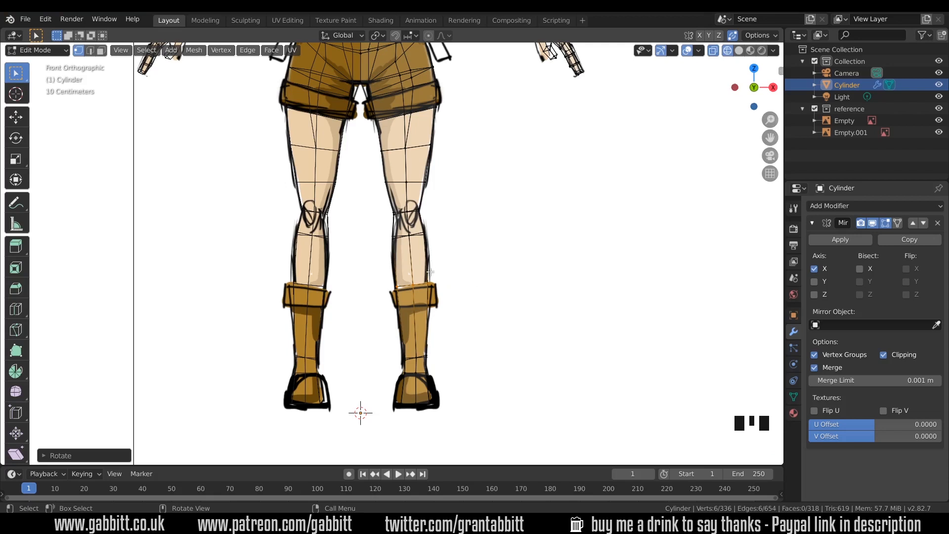
{"action": "mouse_move", "coordinate": [430, 288]}
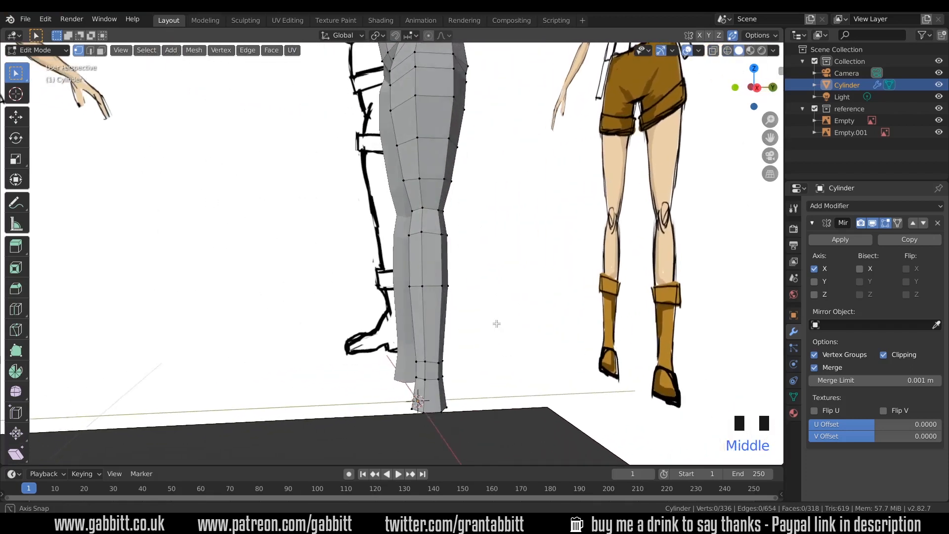
In side view with X-ray, move the back-of-foot and ankle vertices onto the boot drawing.
{"action": "key", "text": "NUMPAD_3"}
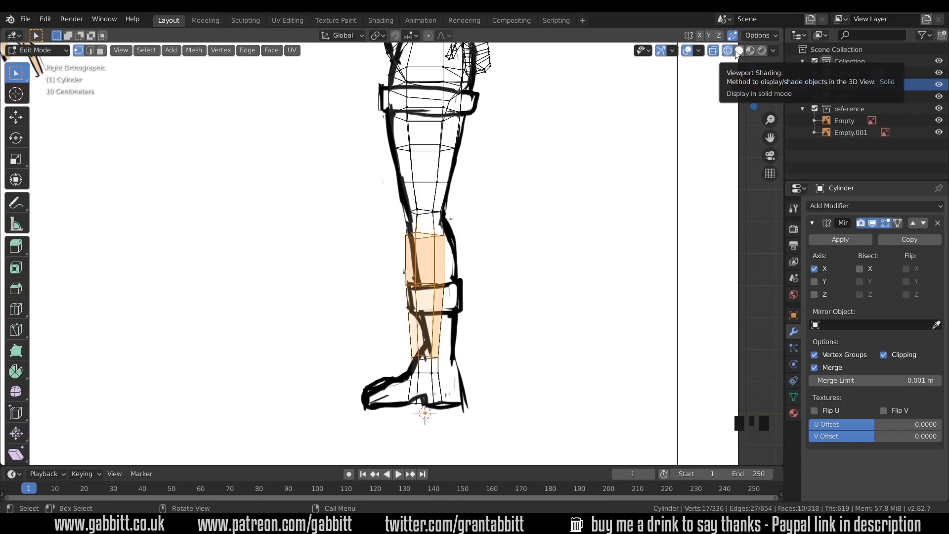
{"action": "key", "text": "g"}
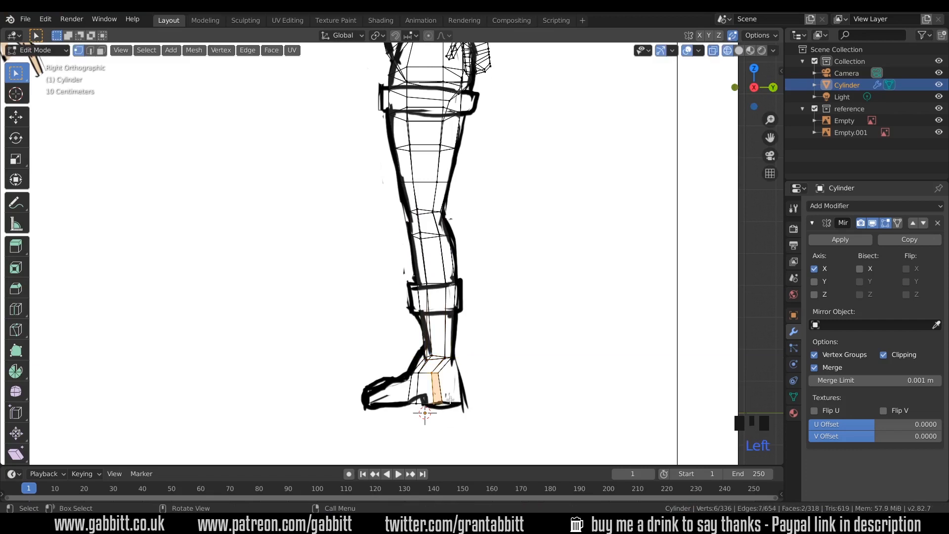
{"action": "key", "text": "g"}
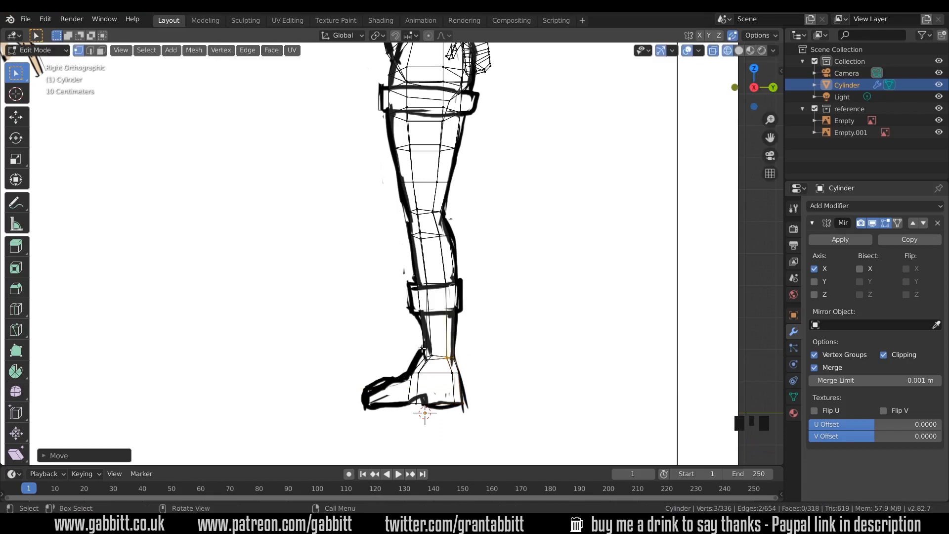
{"action": "left_click", "coordinate": [737, 50]}
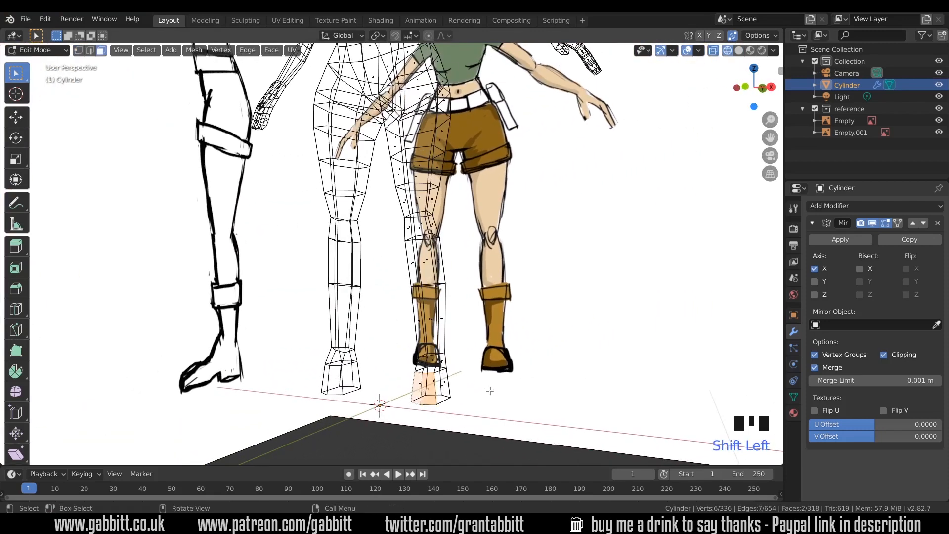
Extrude the front foot faces forward into a blocky toe and check it in solid view.
{"action": "key", "text": "numpad_3"}
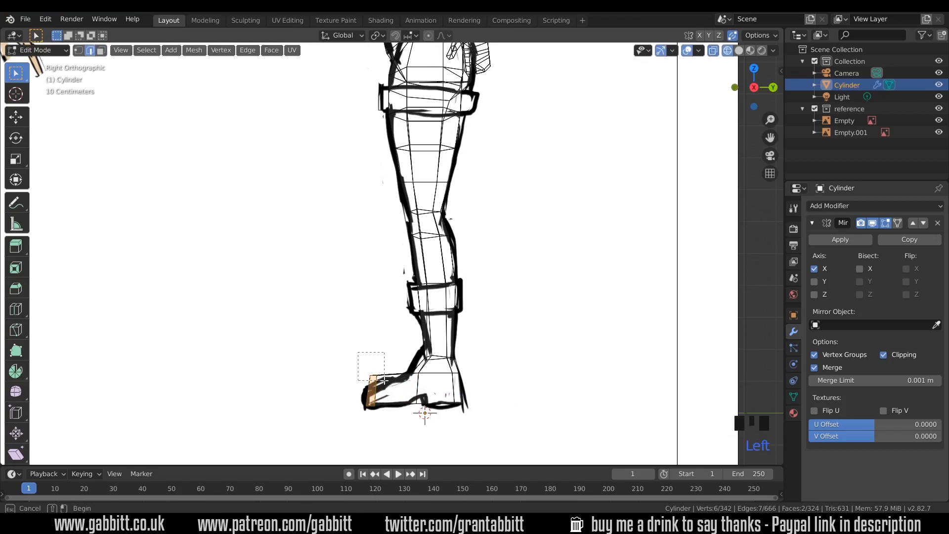
{"action": "key", "text": "g"}
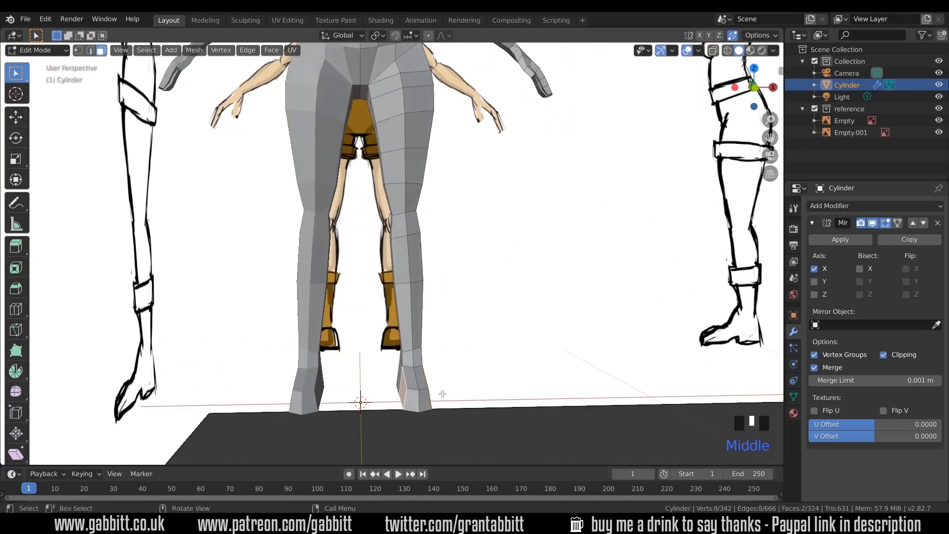
{"action": "key", "text": "s"}
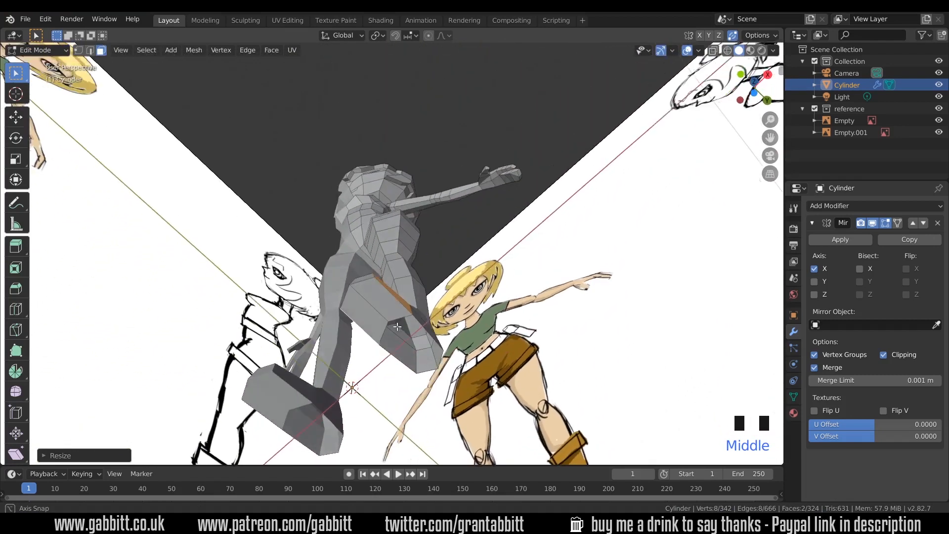
Select leg edges in side view and move their vertices onto the side reference lines.
{"action": "scroll", "scroll_direction": "up", "scroll_amount": 3}
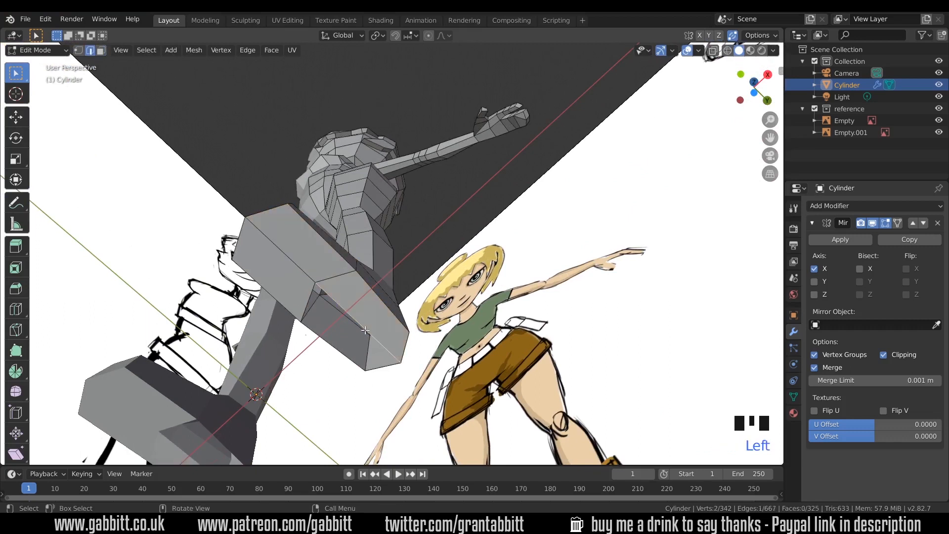
{"action": "key", "text": "f"}
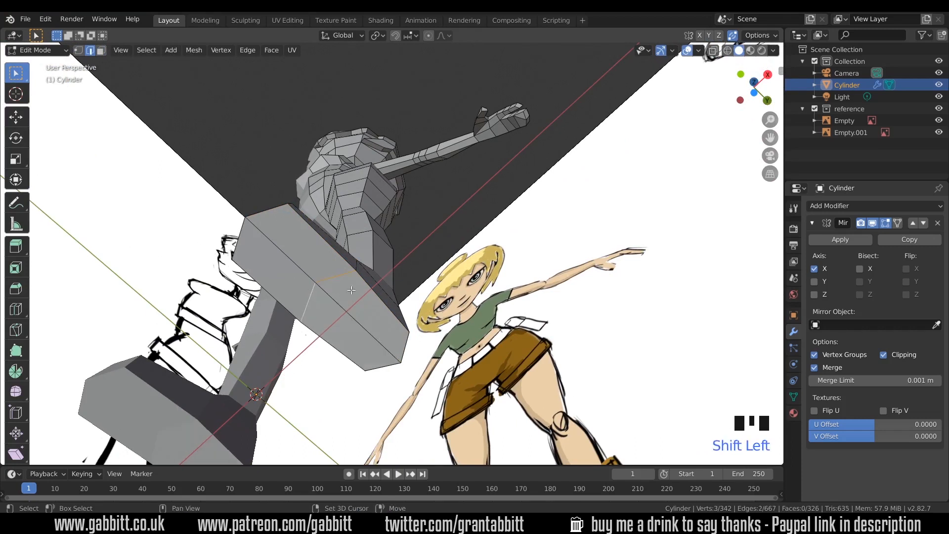
{"action": "key", "text": "NUMPAD_3"}
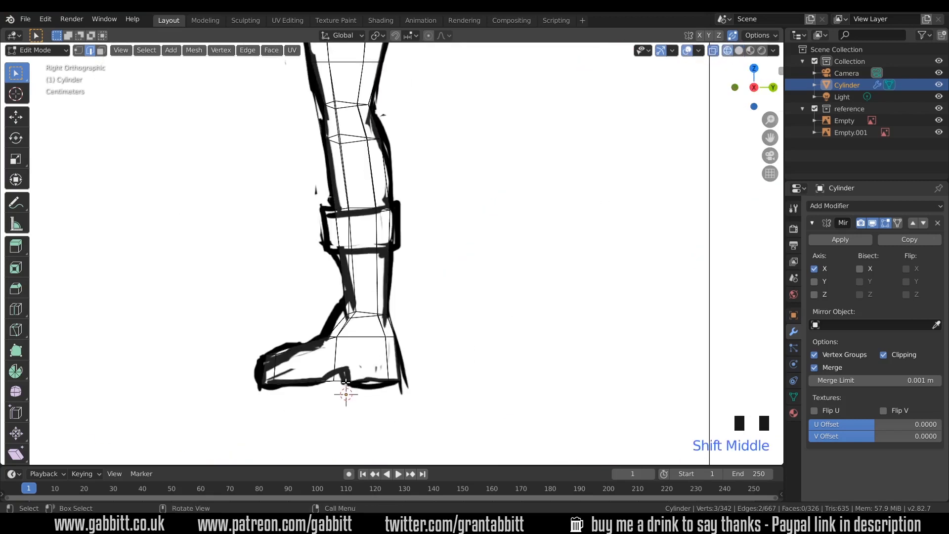
{"action": "key", "text": "g"}
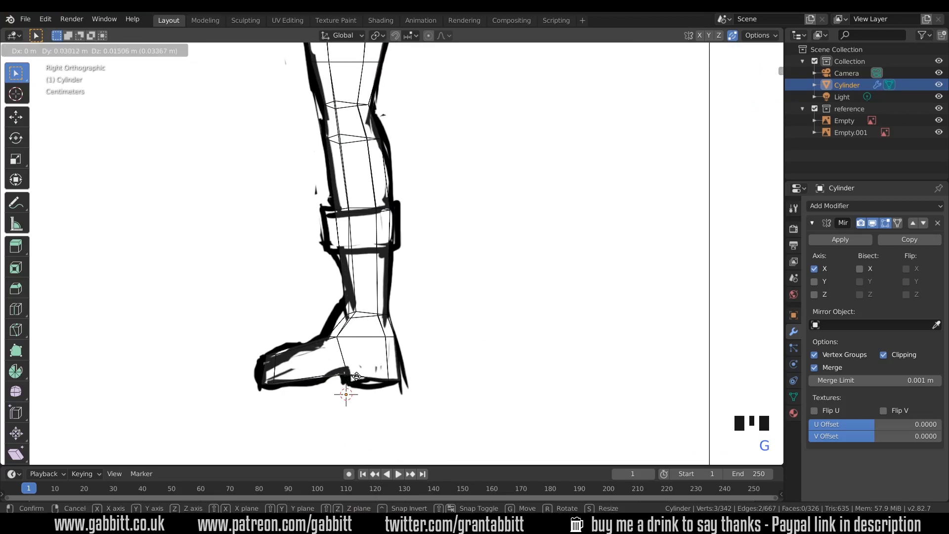
{"action": "mouse_move", "coordinate": [432, 396]}
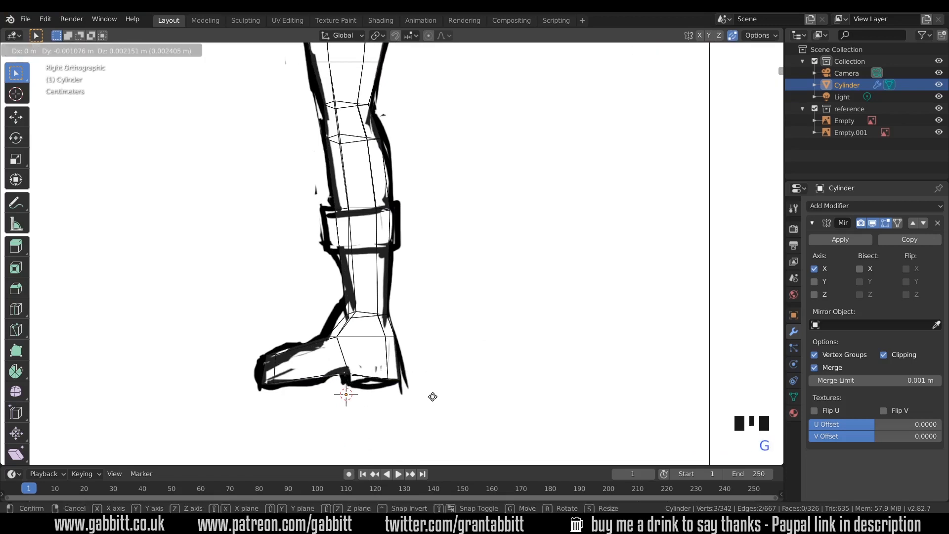
{"action": "mouse_move", "coordinate": [432, 393]}
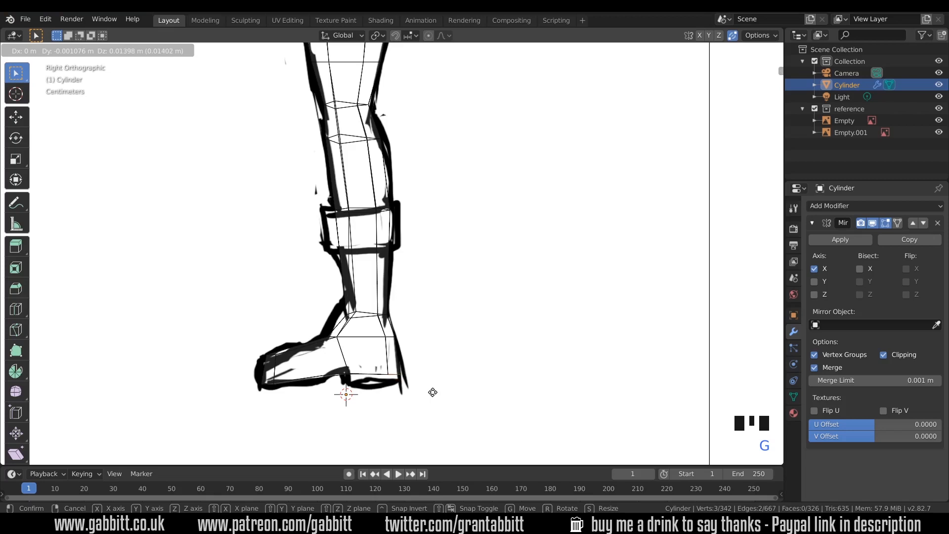
{"action": "left_click", "coordinate": [374, 387]}
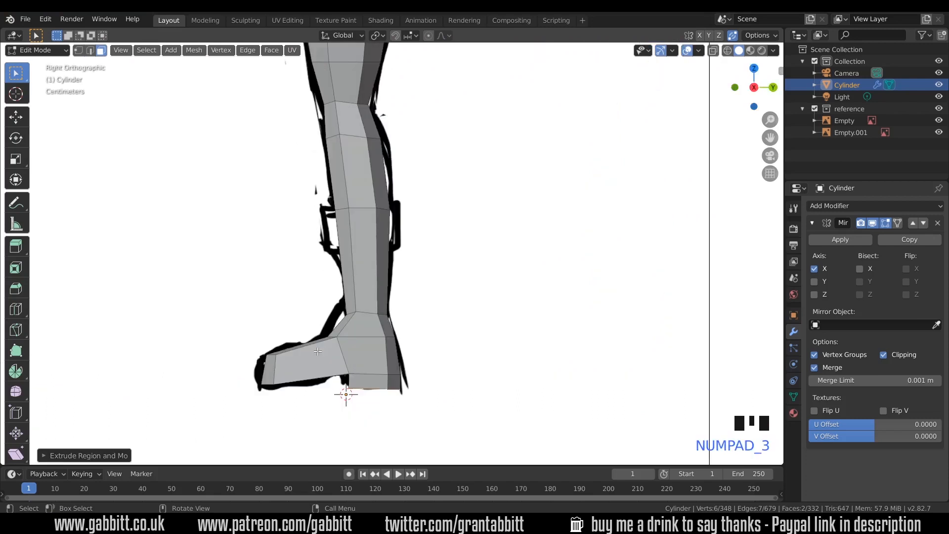
Add an edge loop across the boot toe and rescale the toe's width around it.
{"action": "key", "text": "ctrl+r"}
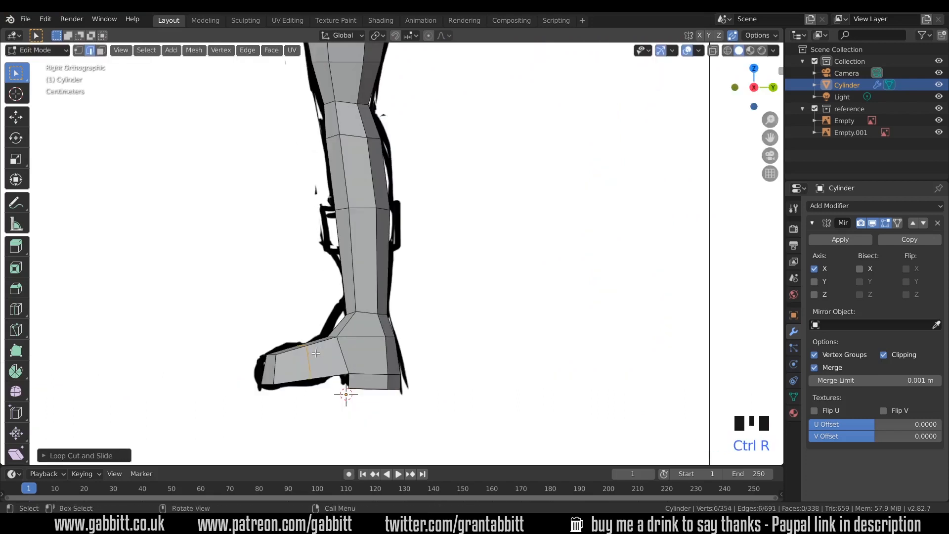
{"action": "key", "text": "g"}
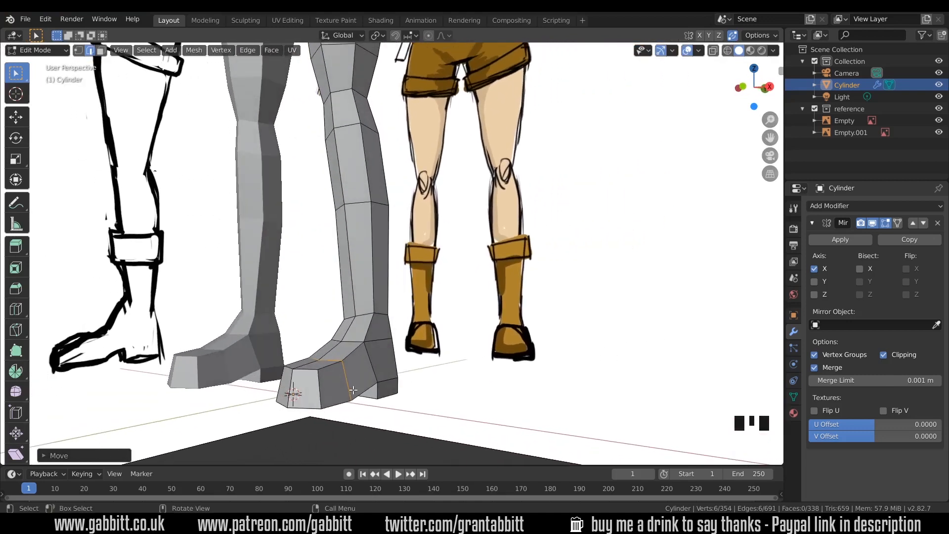
{"action": "key", "text": "s"}
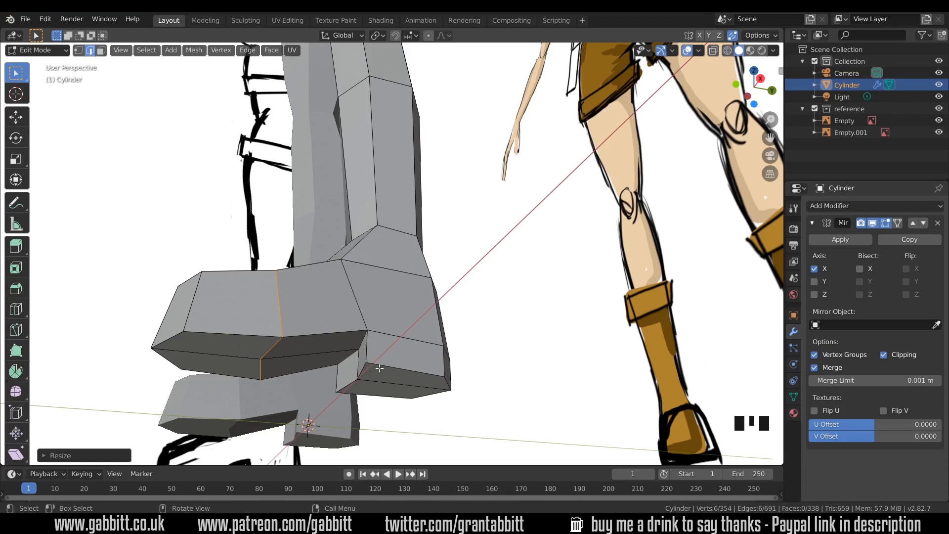
{"action": "mouse_move", "coordinate": [330, 352]}
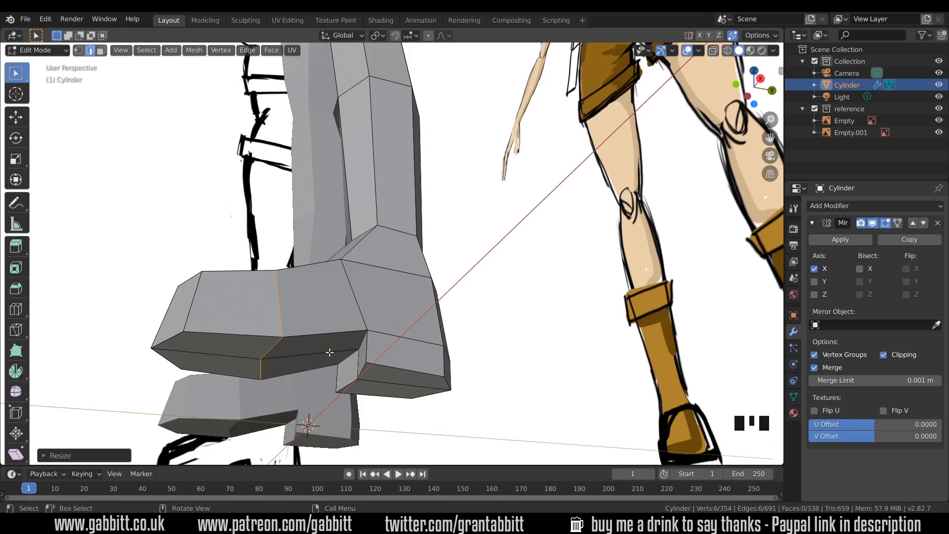
Extrude the toe's underside faces downward into a thin sole reaching the ground.
{"action": "left_click", "coordinate": [309, 348]}
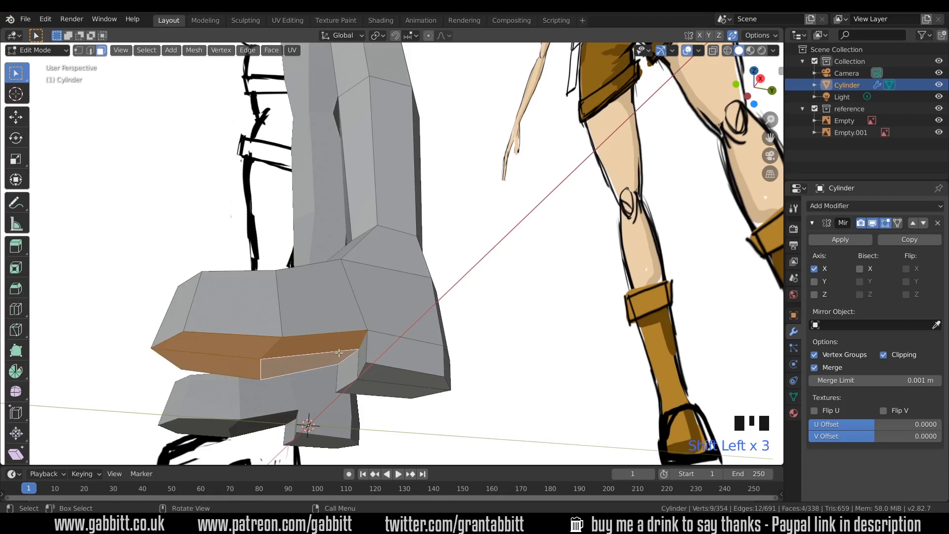
{"action": "key", "text": "e"}
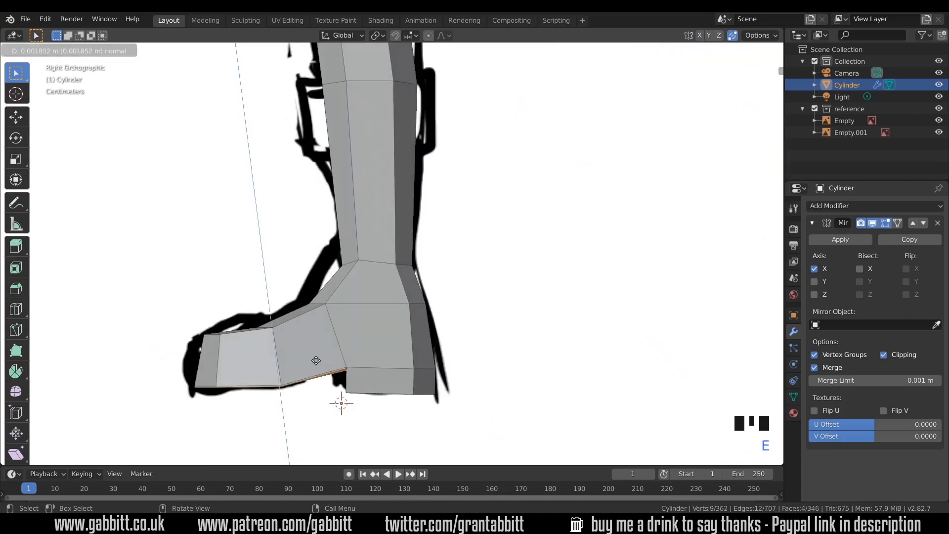
{"action": "mouse_move", "coordinate": [311, 373]}
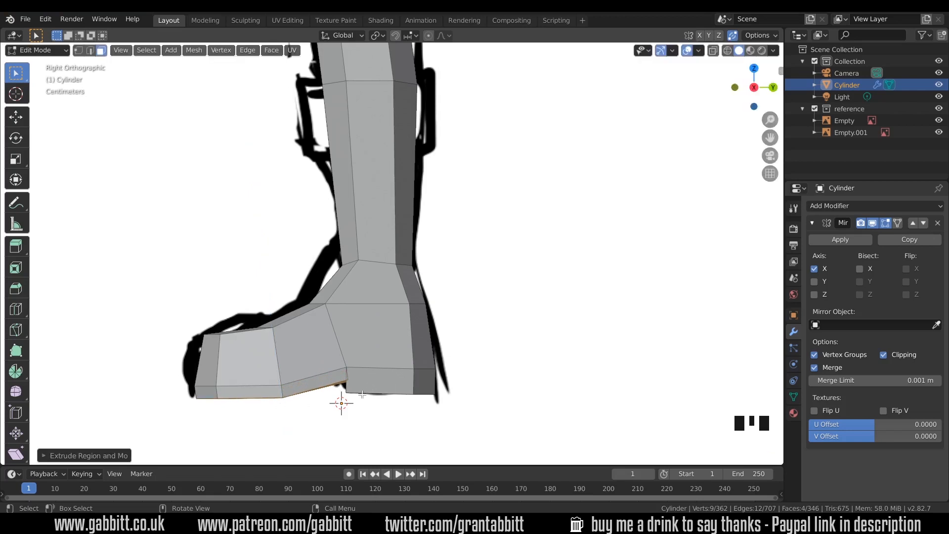
{"action": "mouse_move", "coordinate": [411, 387]}
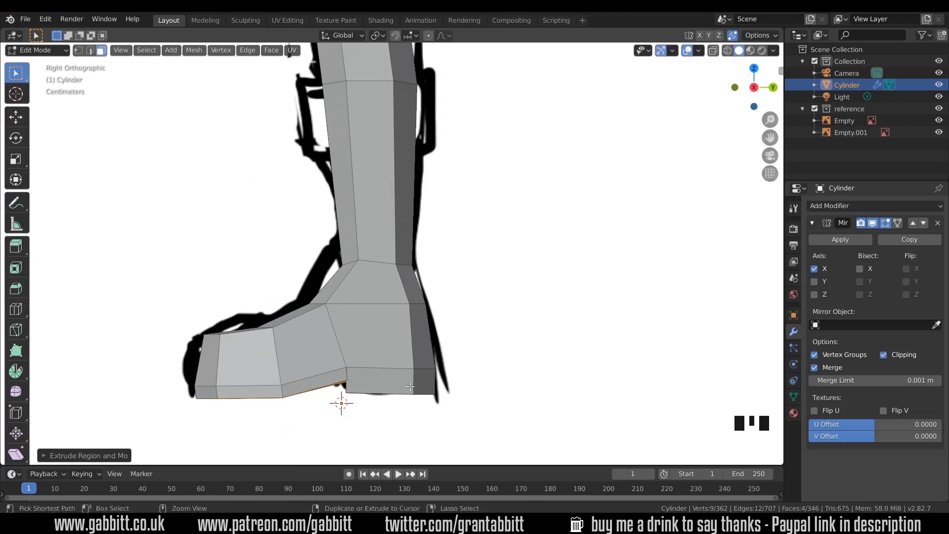
{"action": "key", "text": "ctrl+r"}
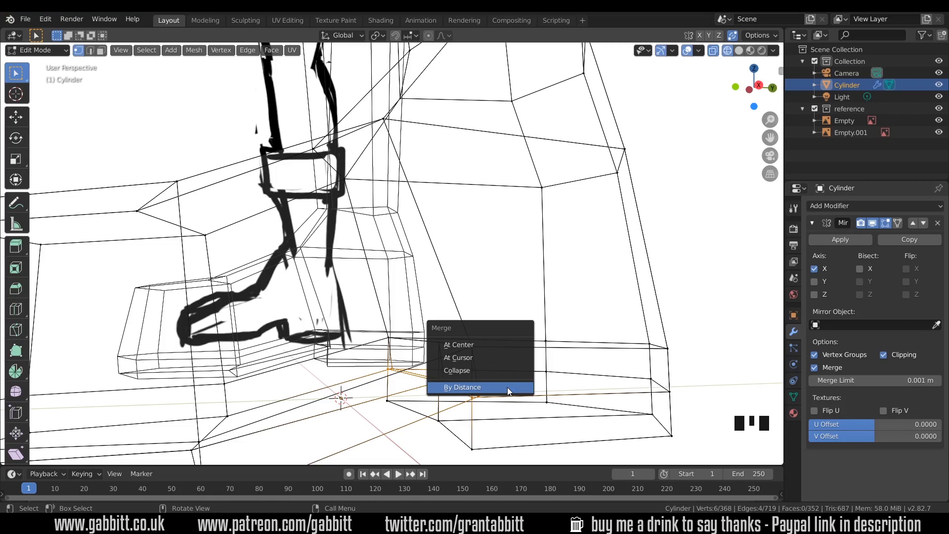
Merge overlapping sole vertices by distance and flatten the bottom faces level in height.
{"action": "left_click", "coordinate": [462, 386]}
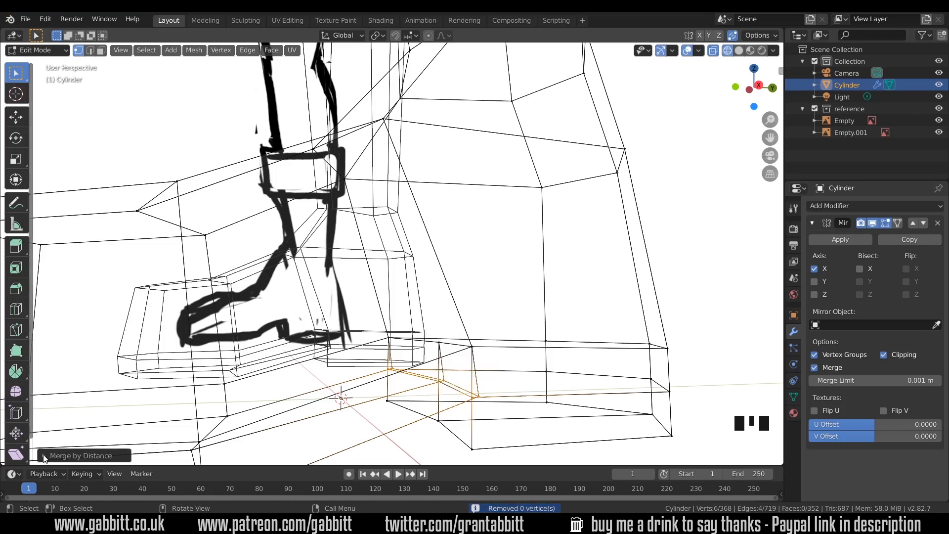
{"action": "left_click", "coordinate": [80, 455]}
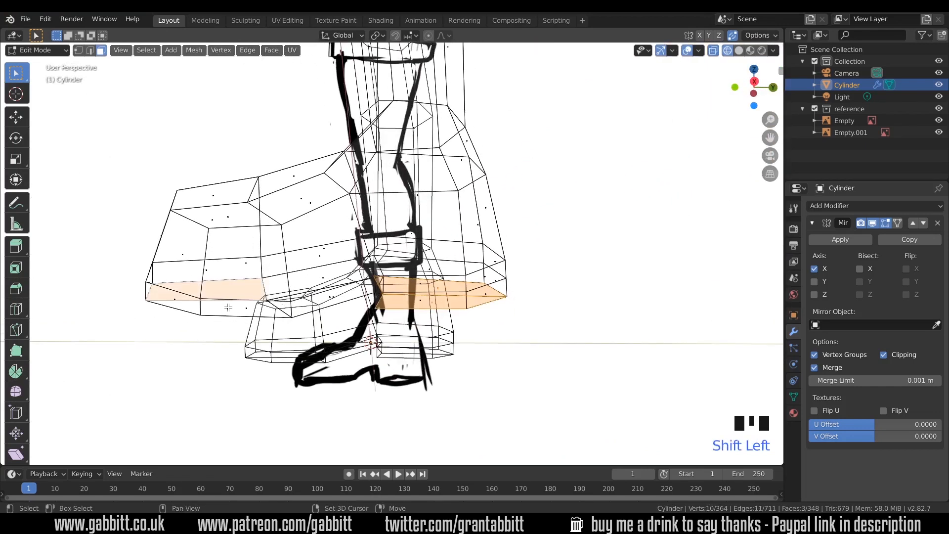
{"action": "key", "text": "NUMPAD_3"}
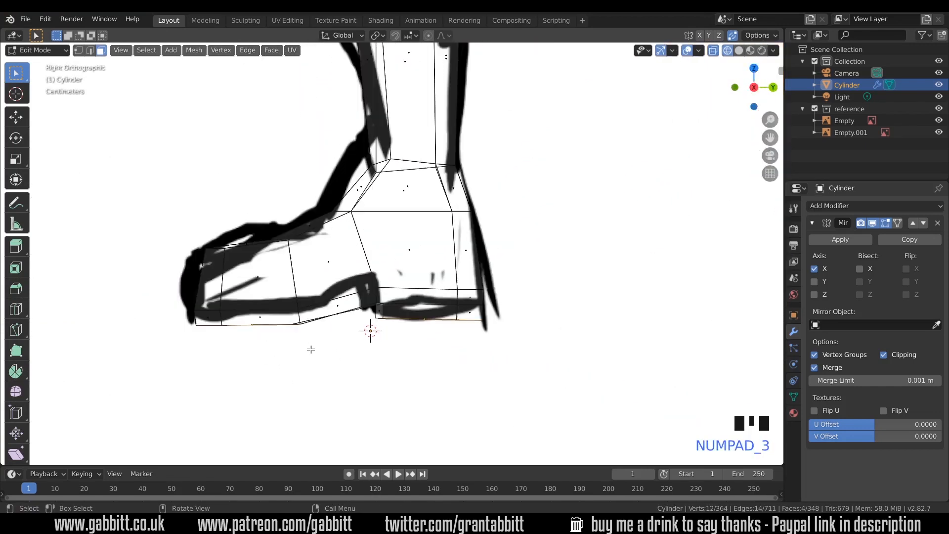
{"action": "key", "text": "s"}
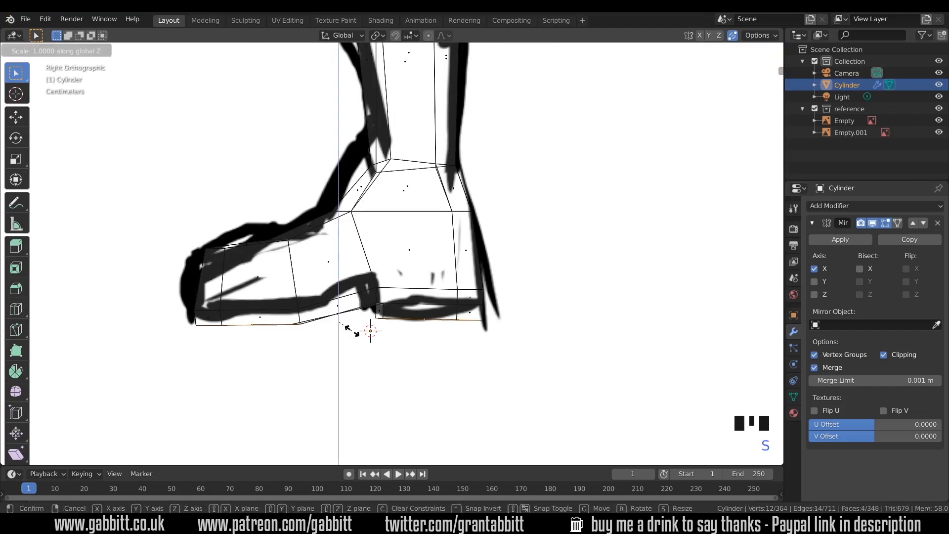
{"action": "key", "text": "alt+a"}
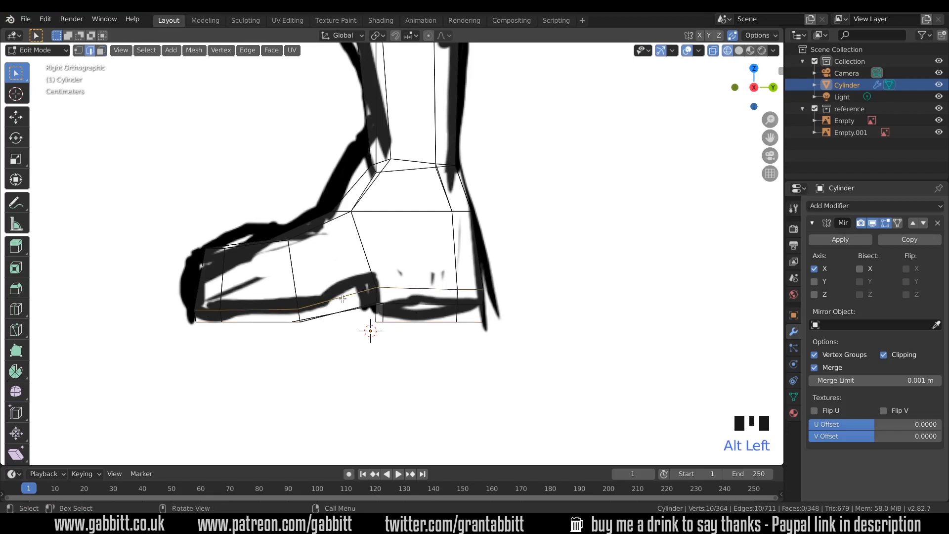
Lower the sole edge loop and shift the heel edge to match the drawing.
{"action": "key", "text": "g"}
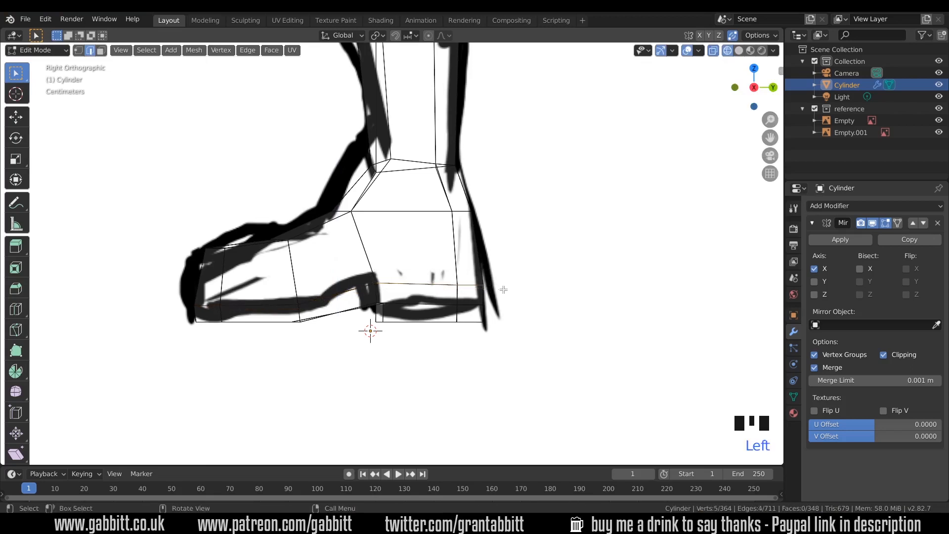
{"action": "key", "text": "g"}
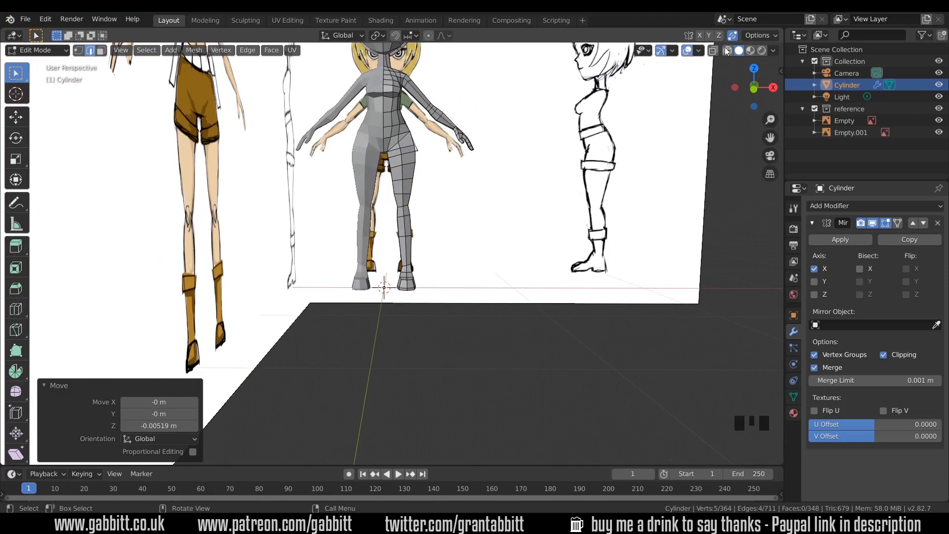
Move the boot-top vertices onto the front reference drawing.
{"action": "scroll", "scroll_direction": "up", "scroll_amount": 3}
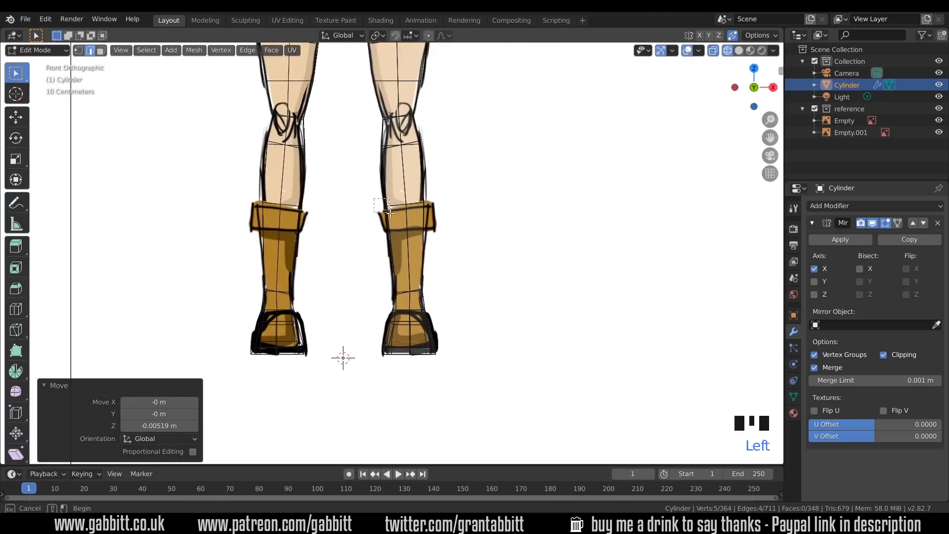
{"action": "key", "text": "g"}
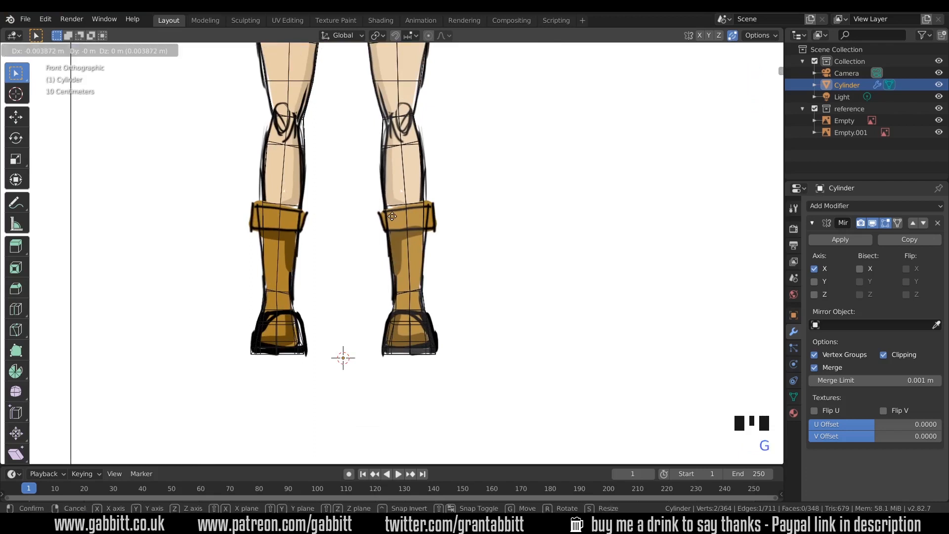
{"action": "mouse_move", "coordinate": [432, 211]}
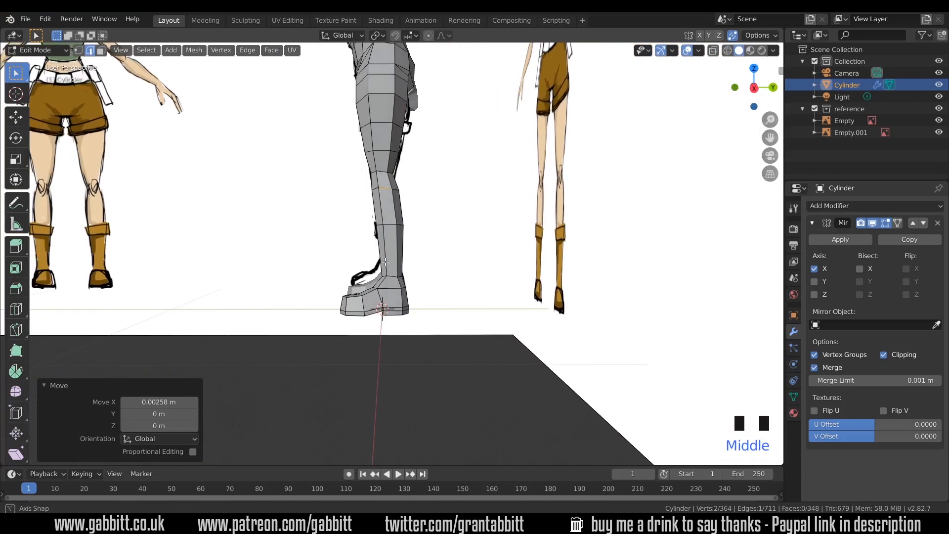
{"action": "key", "text": "NUMPAD_3"}
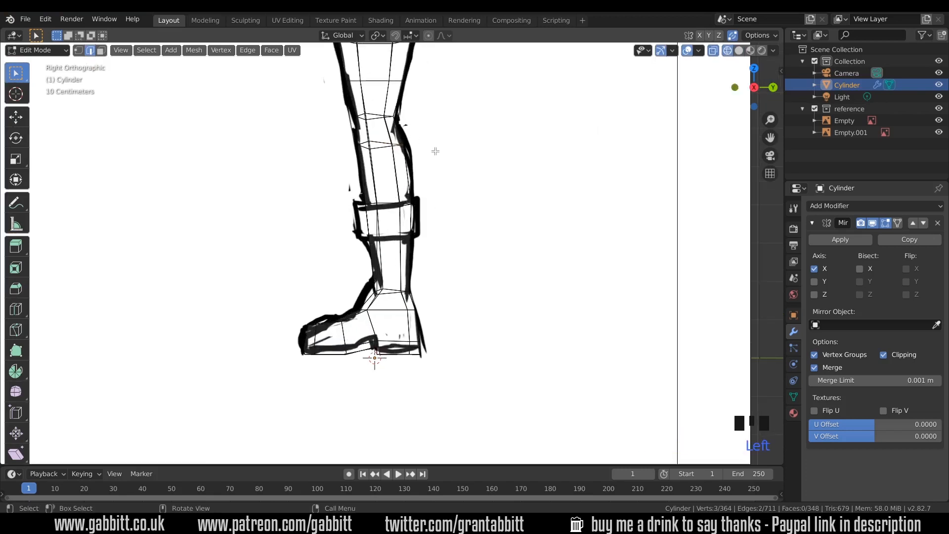
Move the calf vertices onto the side drawing and tilt them about 9° along the leg.
{"action": "key", "text": "g"}
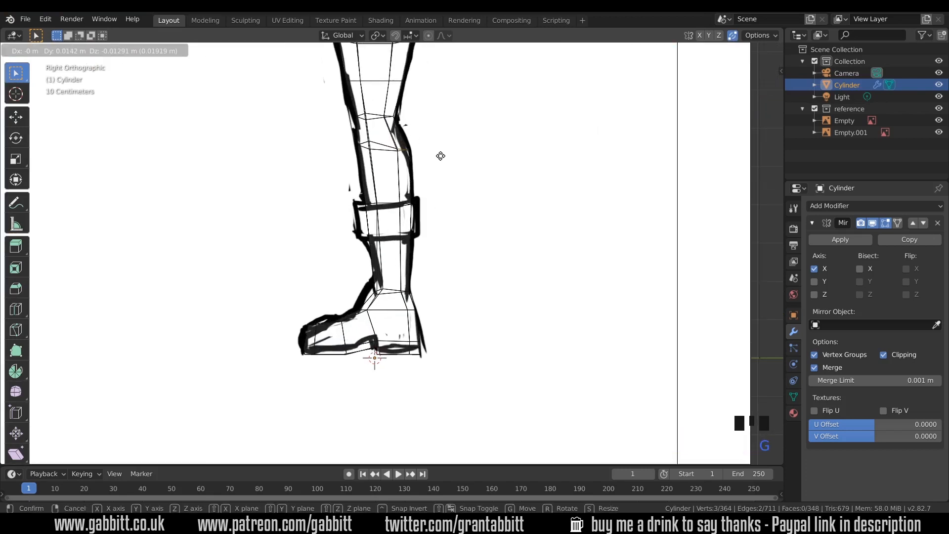
{"action": "left_click", "coordinate": [441, 156]}
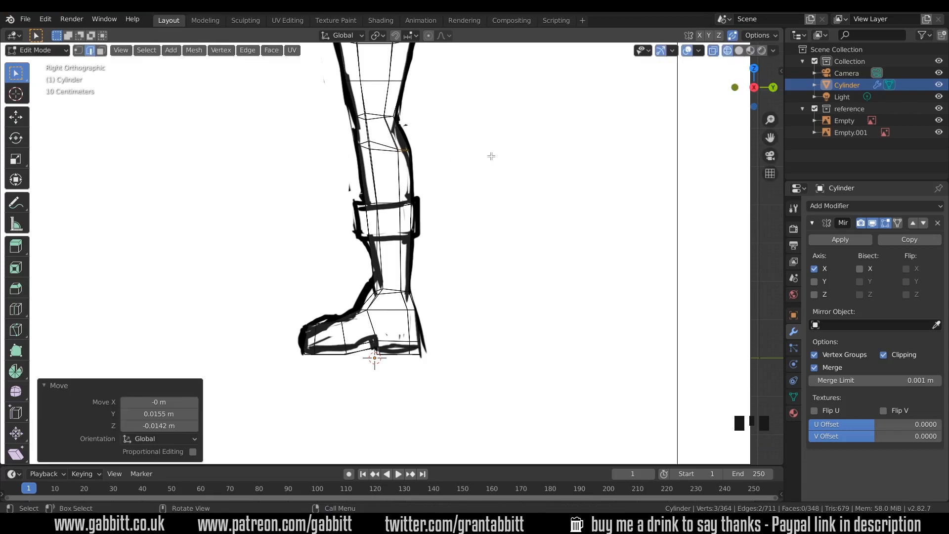
{"action": "key", "text": "r"}
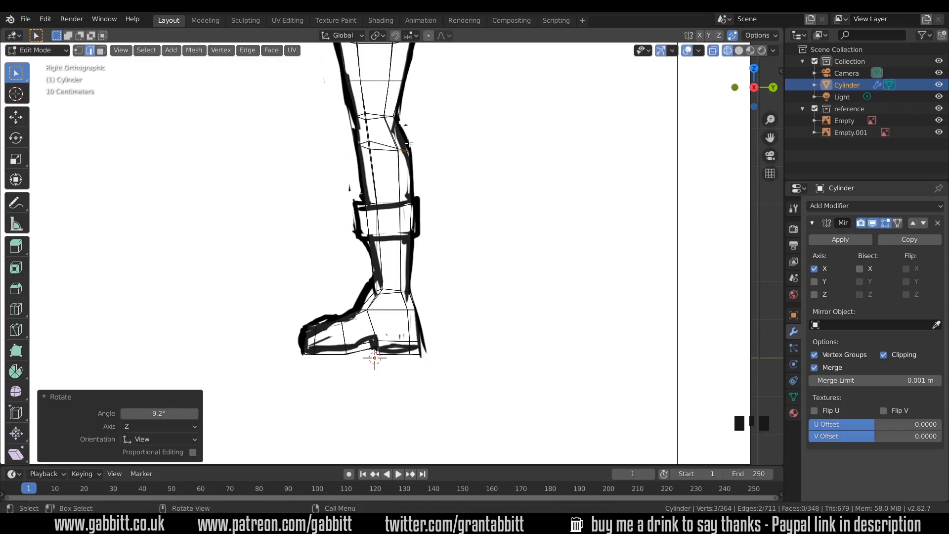
{"action": "mouse_move", "coordinate": [414, 214]}
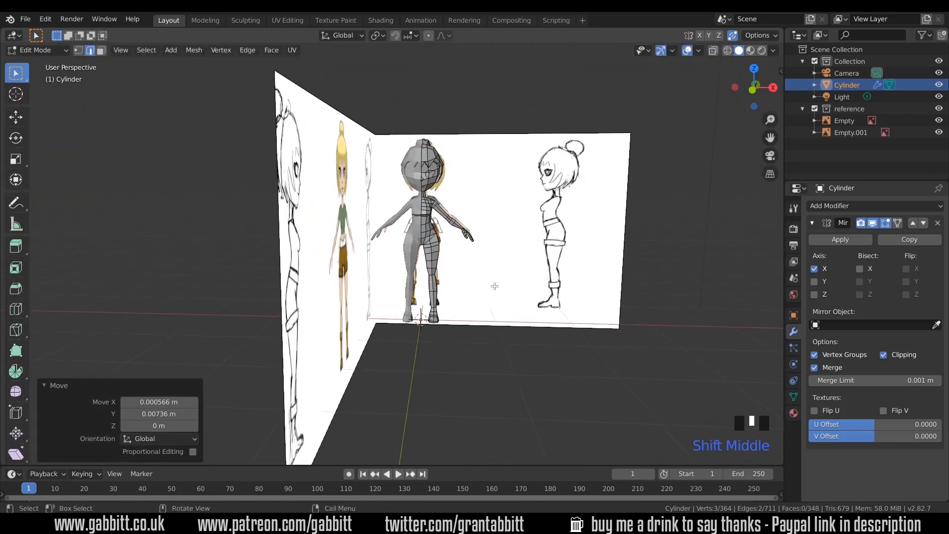
{"action": "scroll", "scroll_direction": "down", "scroll_amount": 3}
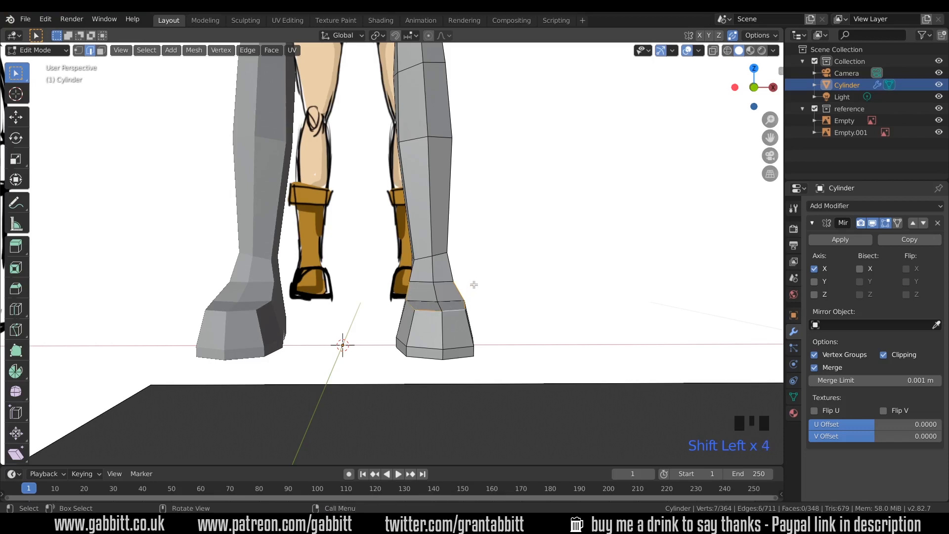
Vertex-slide boot and leg vertices along their edges so the outline follows the front drawing.
{"action": "key", "text": "g"}
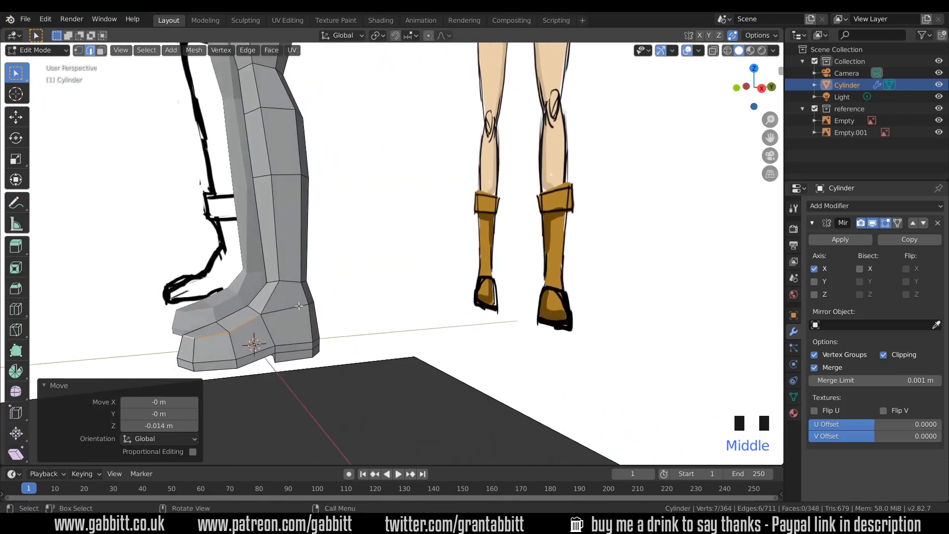
{"action": "key", "text": "g"}
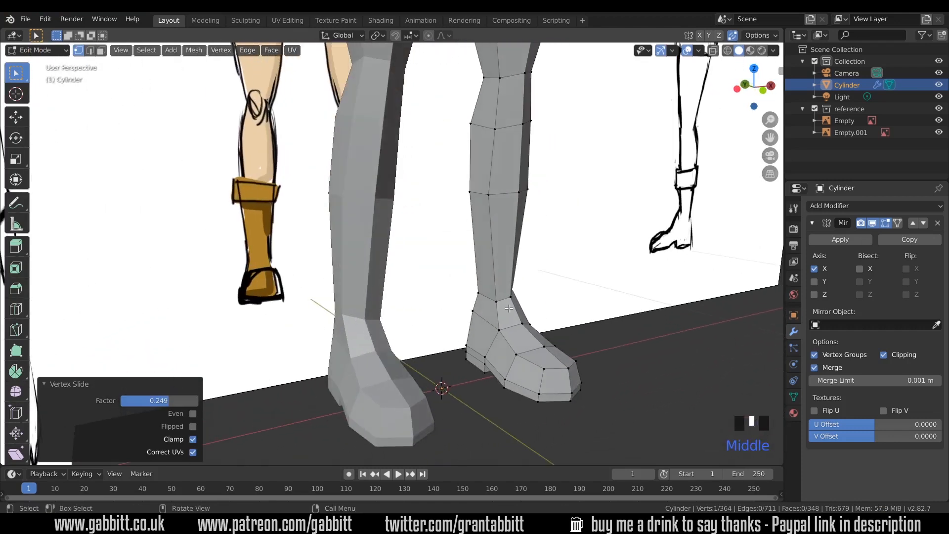
{"action": "mouse_move", "coordinate": [552, 316]}
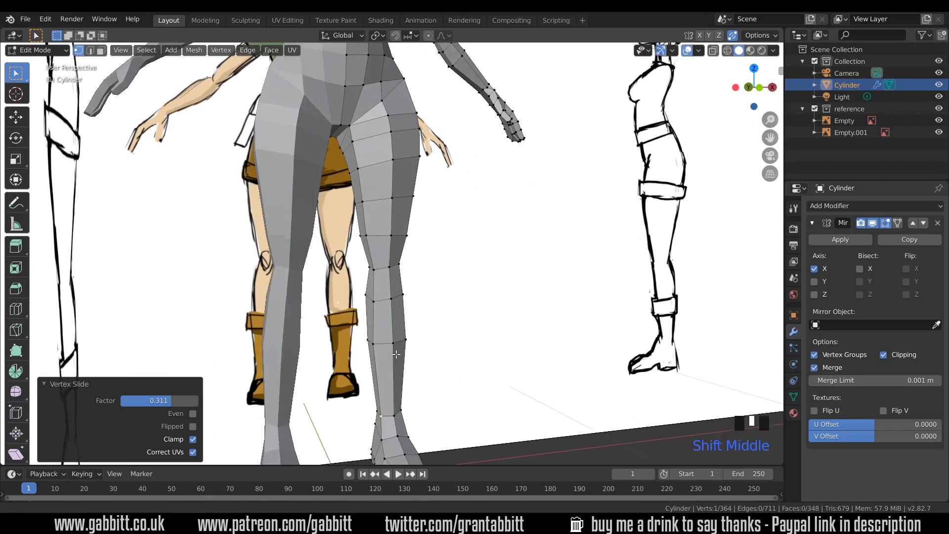
{"action": "key", "text": "ctrl+r"}
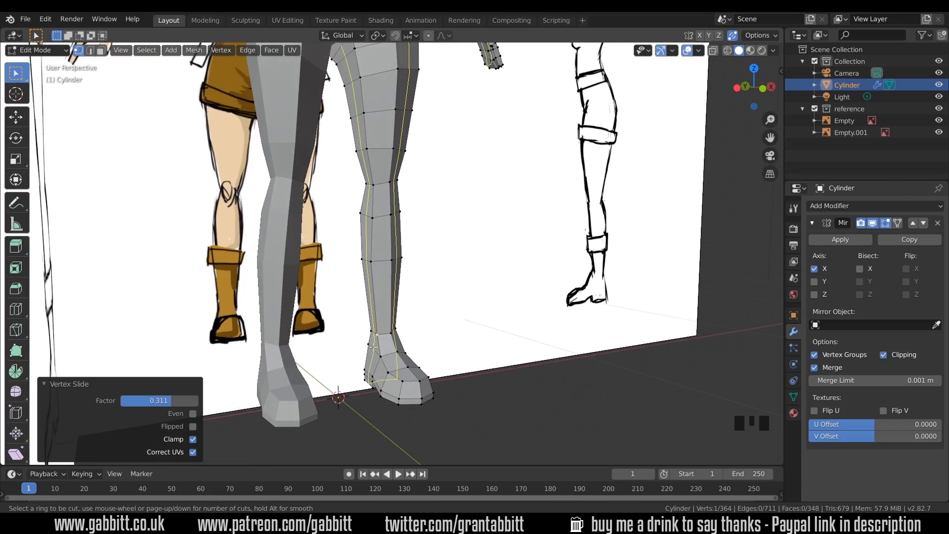
{"action": "scroll", "scroll_direction": "down", "scroll_amount": 3}
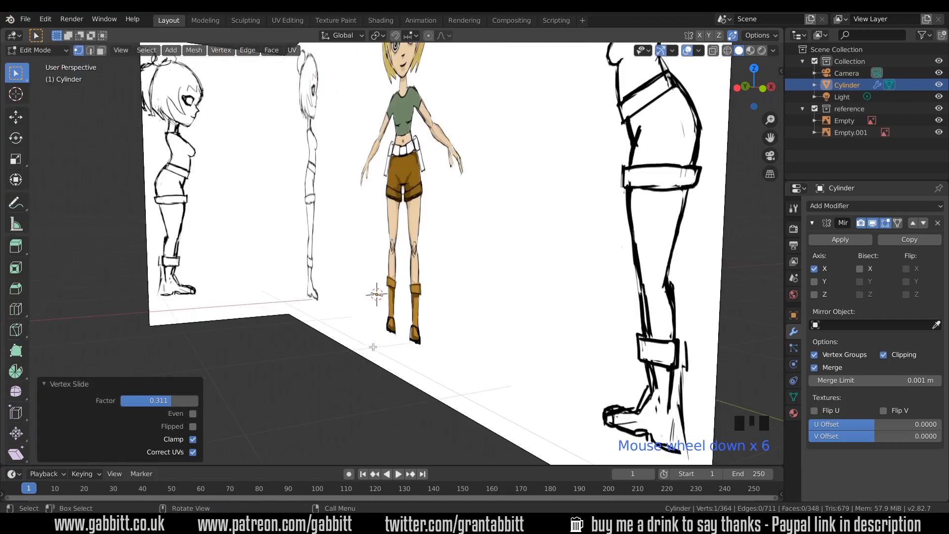
{"action": "key", "text": "ctrl+r"}
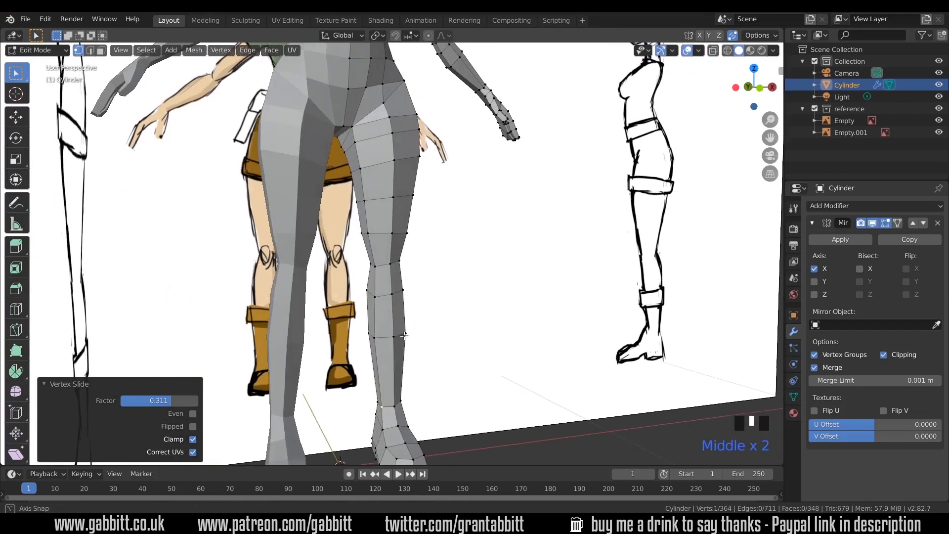
{"action": "scroll", "scroll_direction": "up", "scroll_amount": 3}
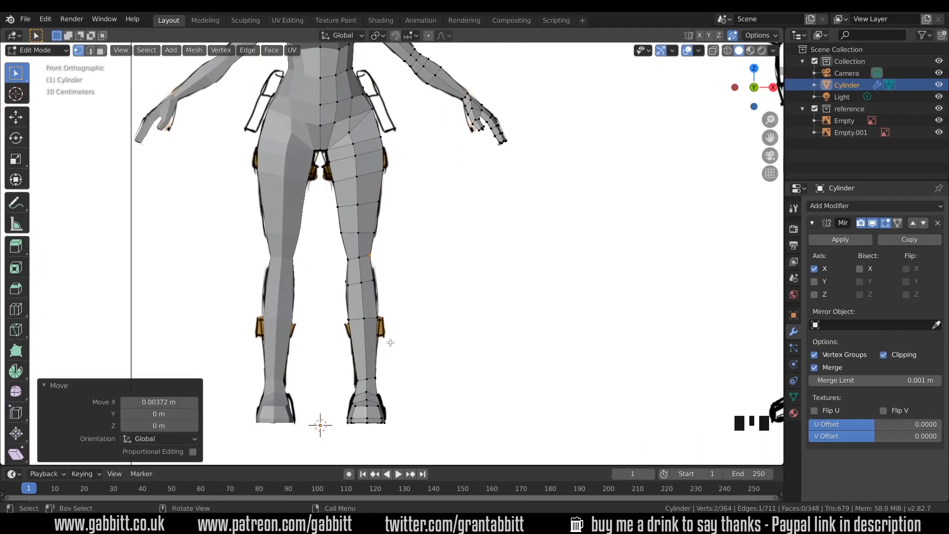
Extrude the boot-top face ring outward along normals to form a raised boot top.
{"action": "key", "text": "ctrl+r"}
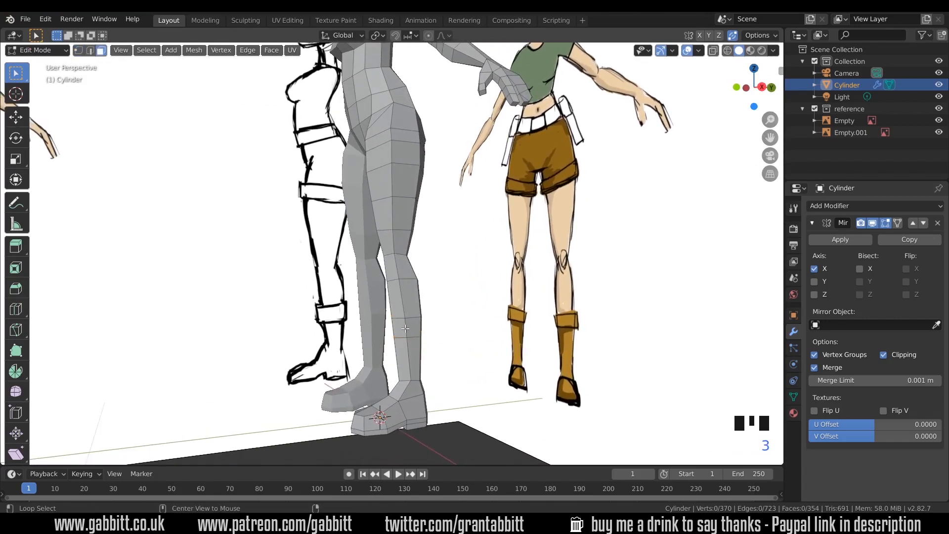
{"action": "left_click", "coordinate": [405, 324]}
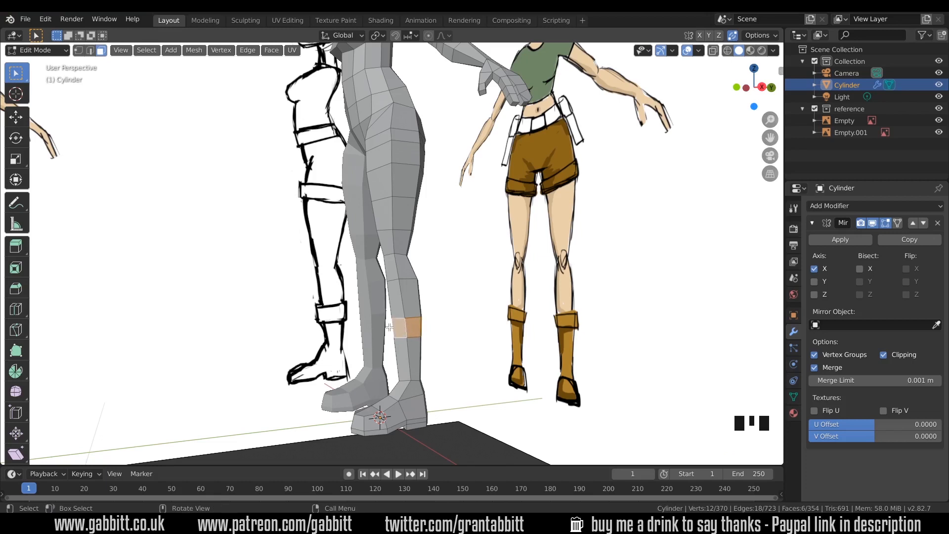
{"action": "key", "text": "Alt+E"}
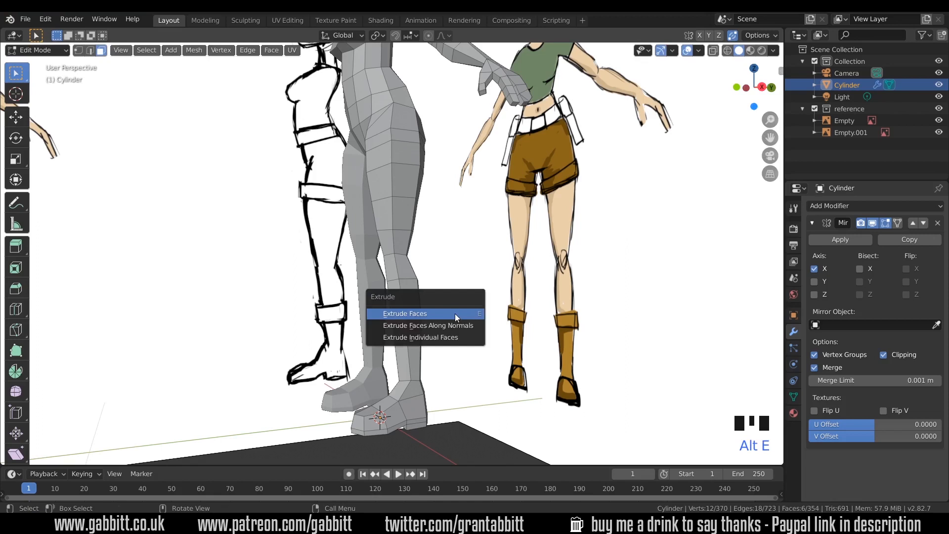
{"action": "mouse_move", "coordinate": [428, 325]}
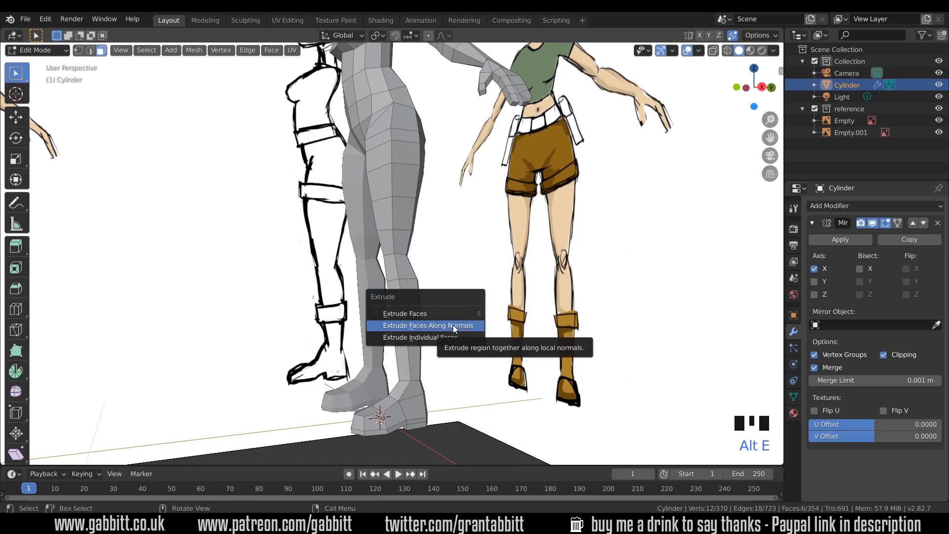
{"action": "left_click", "coordinate": [427, 325]}
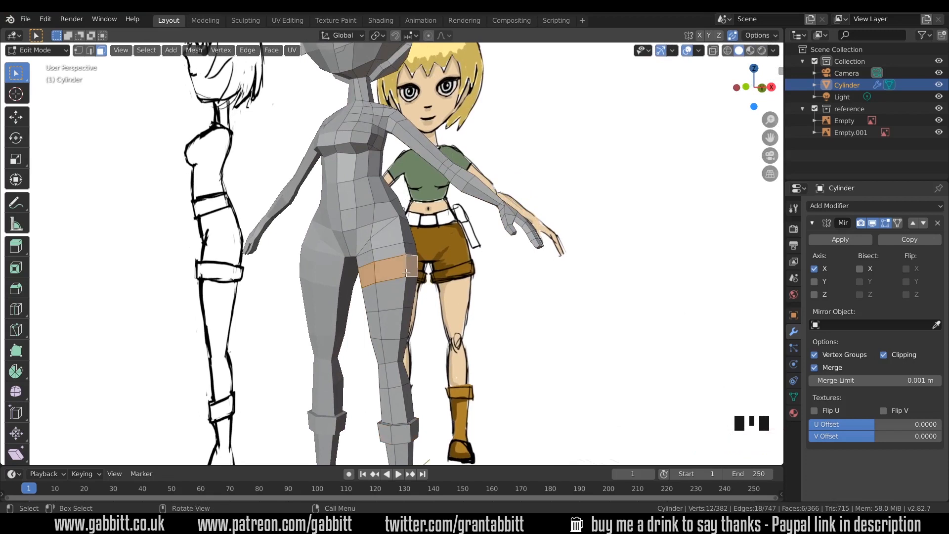
{"action": "mouse_move", "coordinate": [414, 274]}
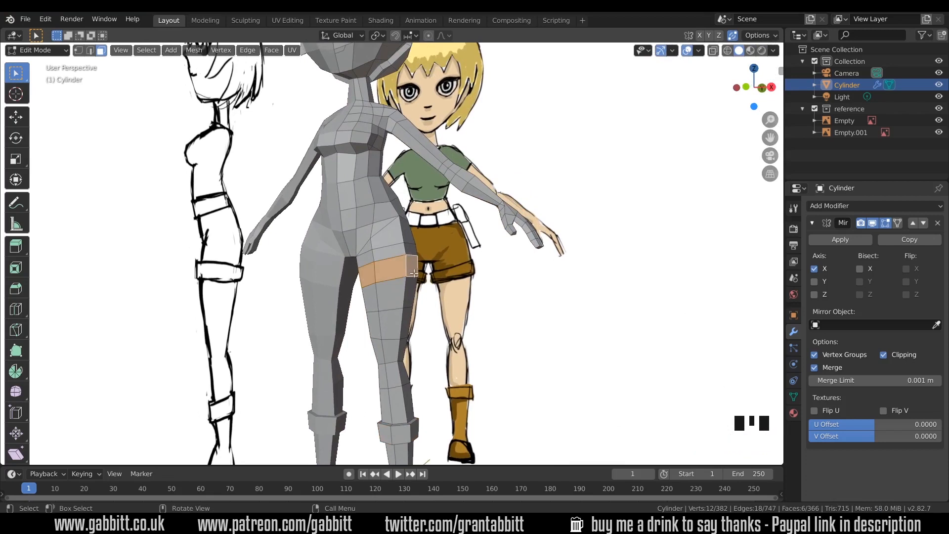
Extrude the upper-thigh face band along normals to form the shorts hem.
{"action": "key", "text": "alt+e"}
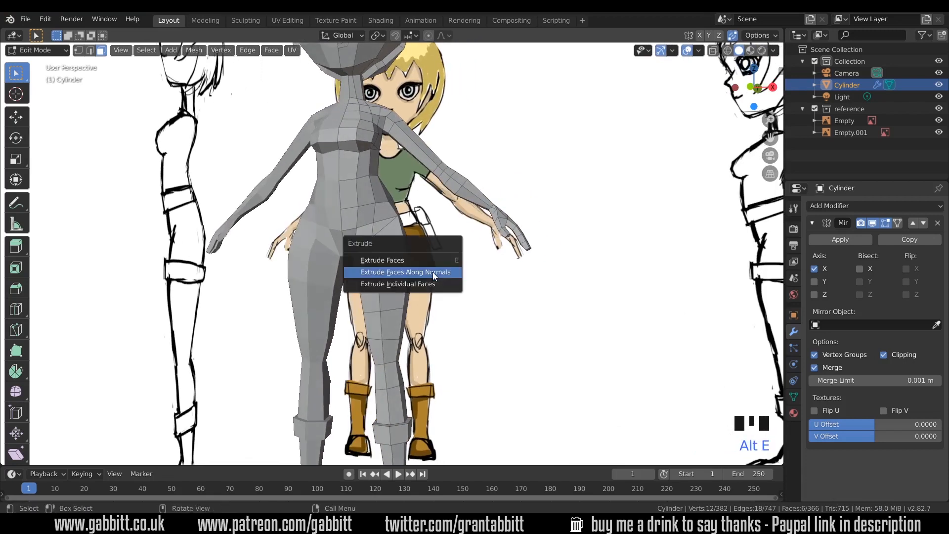
{"action": "left_click", "coordinate": [405, 271]}
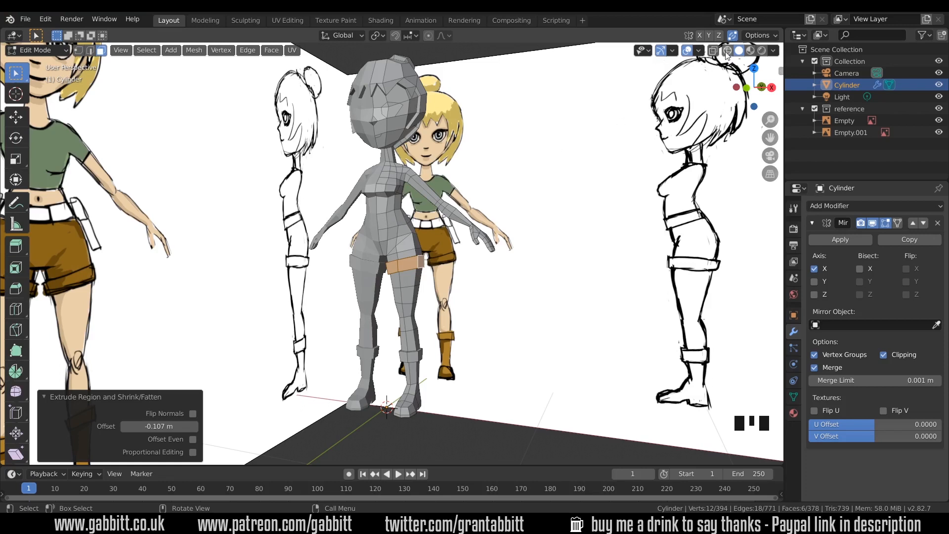
Edge-slide the waist loop and narrow it horizontally to match the reference.
{"action": "scroll", "scroll_direction": "up", "scroll_amount": 3}
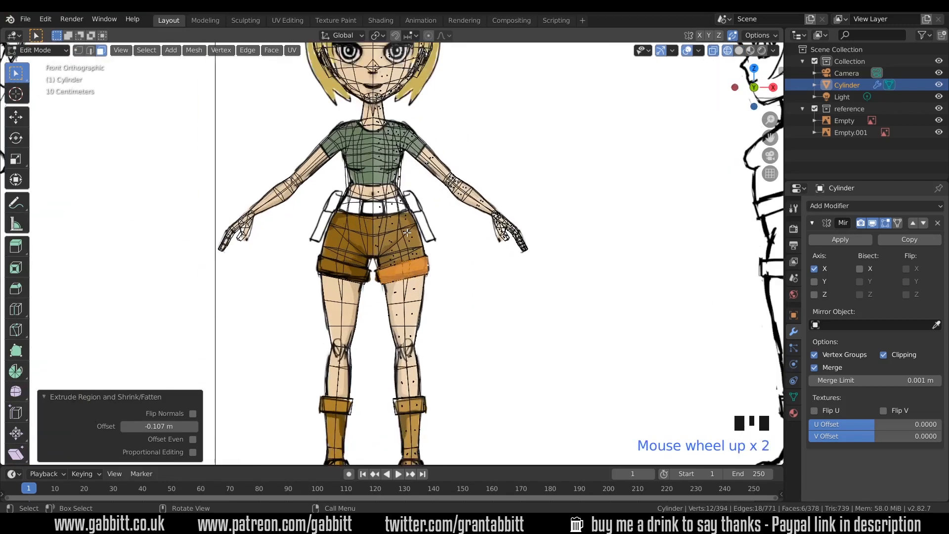
{"action": "scroll", "scroll_direction": "up", "scroll_amount": 3}
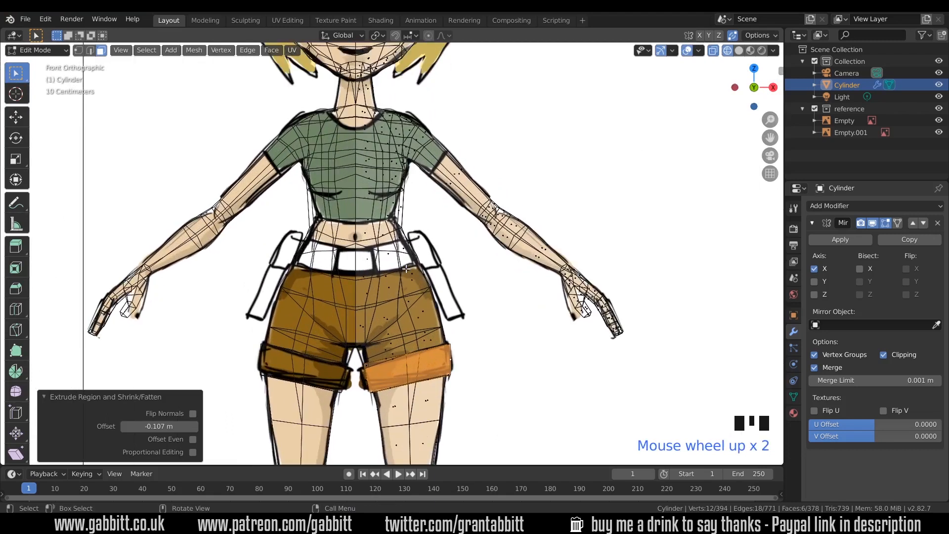
{"action": "scroll", "scroll_direction": "up", "scroll_amount": 3}
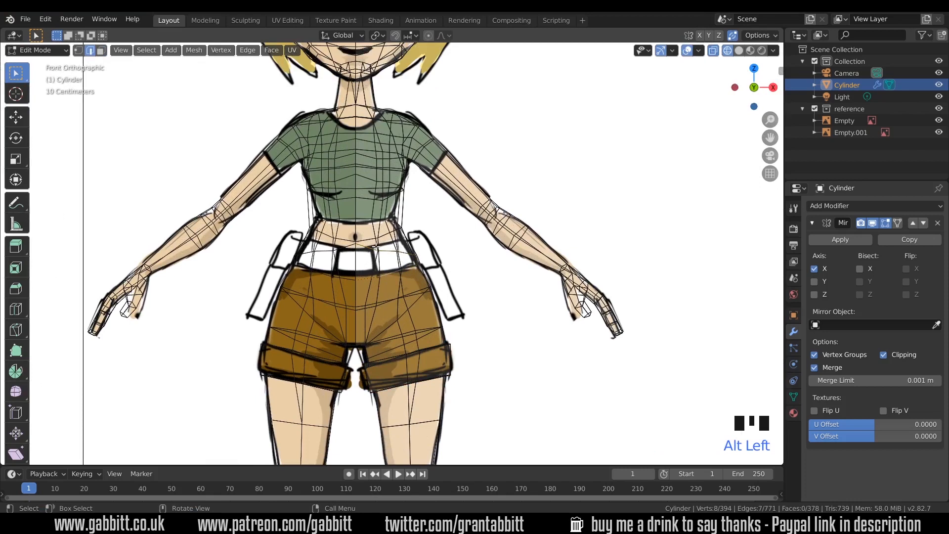
{"action": "key", "text": "alt+Left"}
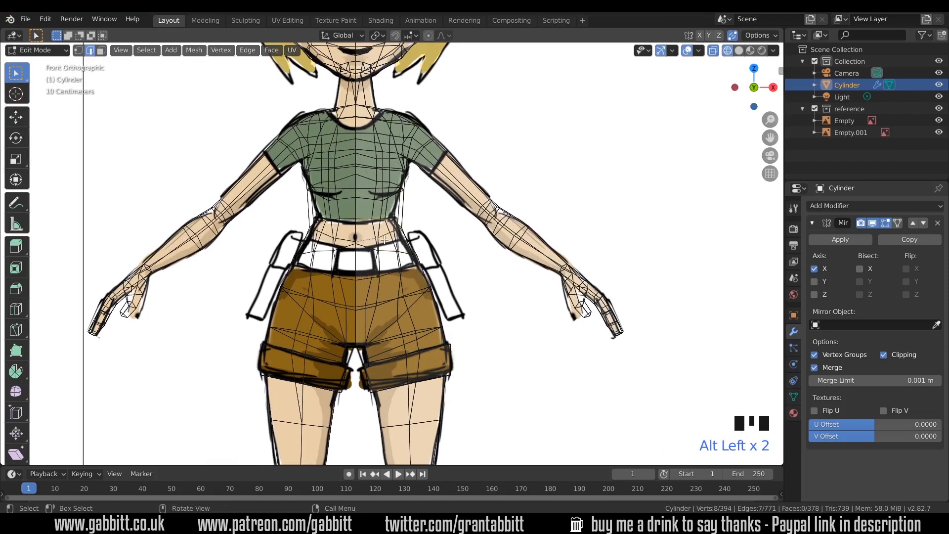
{"action": "key", "text": "g"}
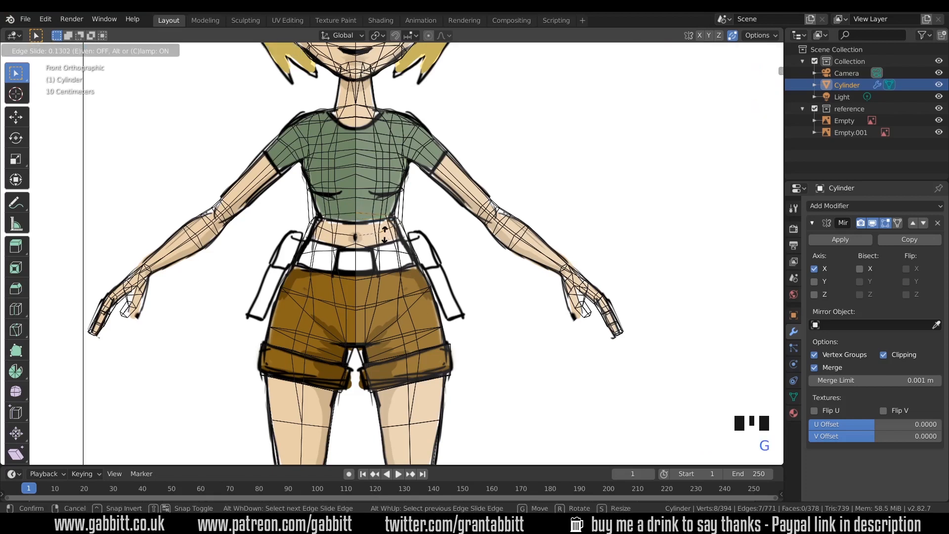
{"action": "mouse_move", "coordinate": [376, 254]}
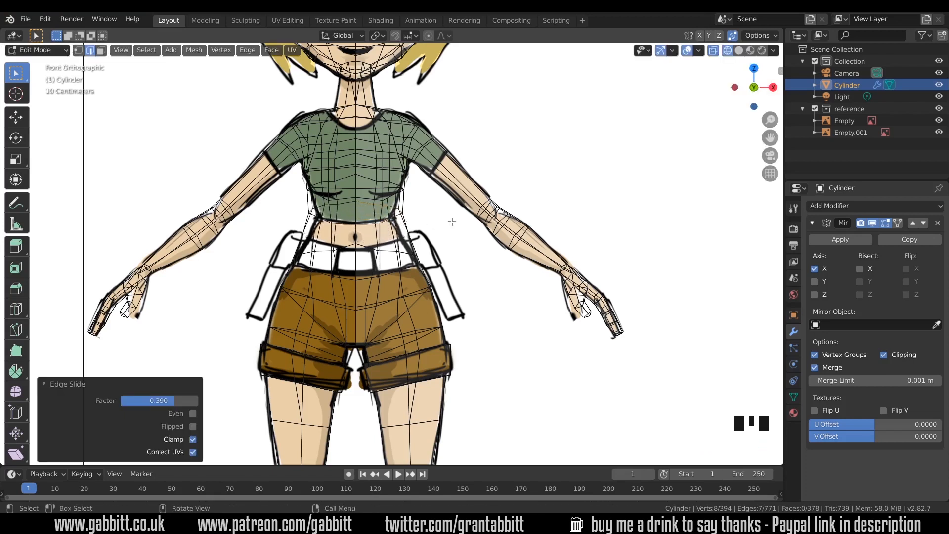
{"action": "key", "text": "s"}
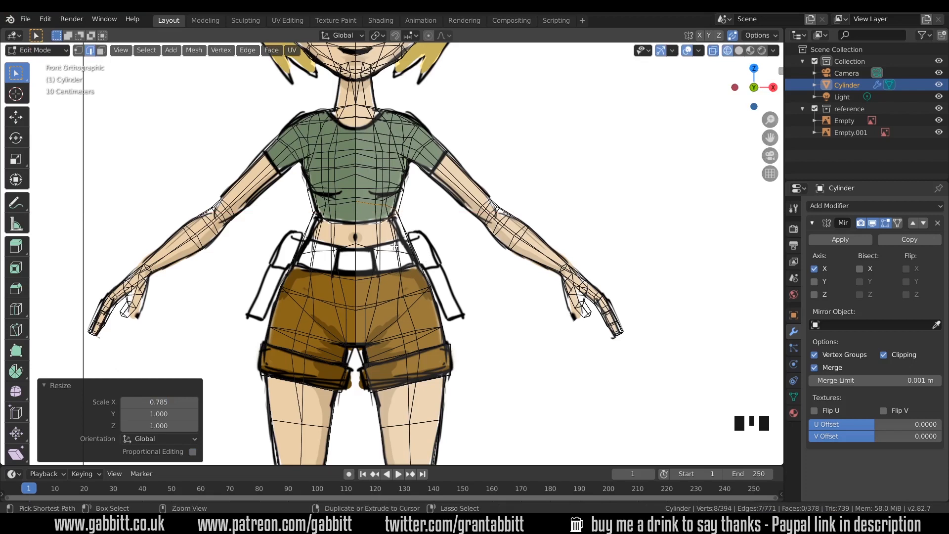
Add a belt edge loop above the shorts and return to solid shading.
{"action": "key", "text": "ctrl+r"}
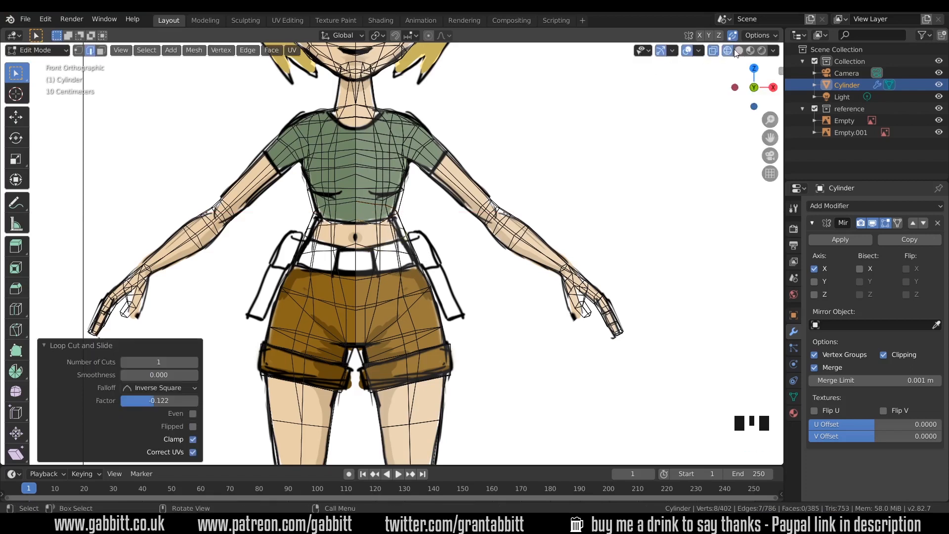
{"action": "left_click", "coordinate": [727, 50]}
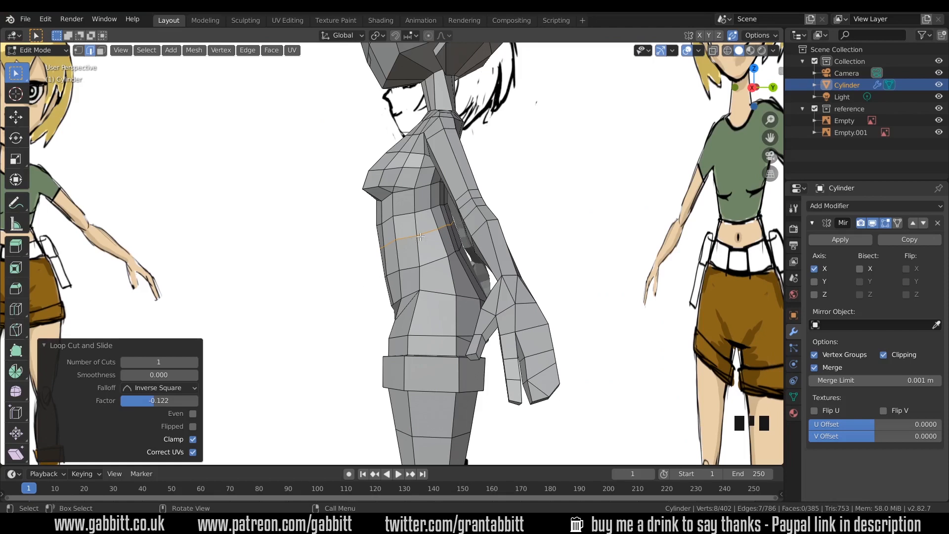
{"action": "mouse_move", "coordinate": [381, 224]}
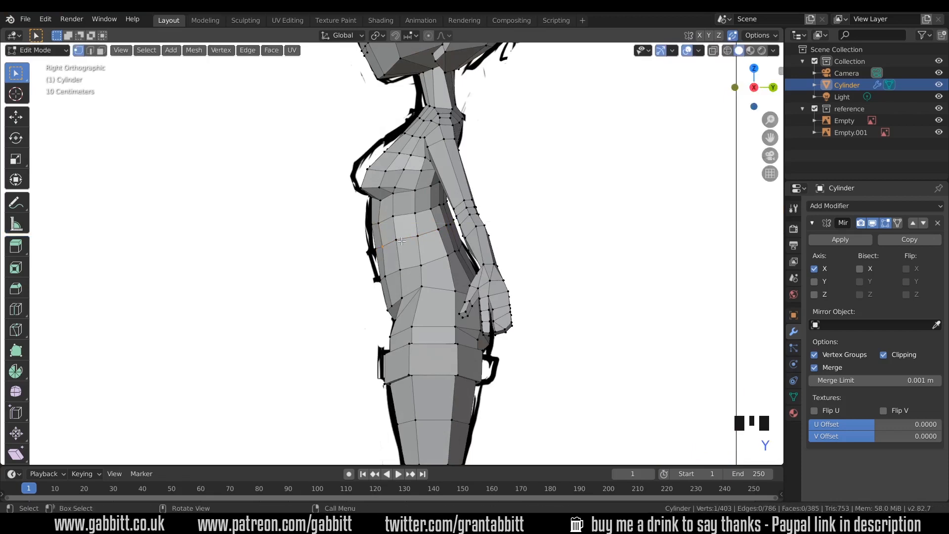
In side view with X-ray on, move the back-waist vertices onto the reference torso profile.
{"action": "key", "text": "g"}
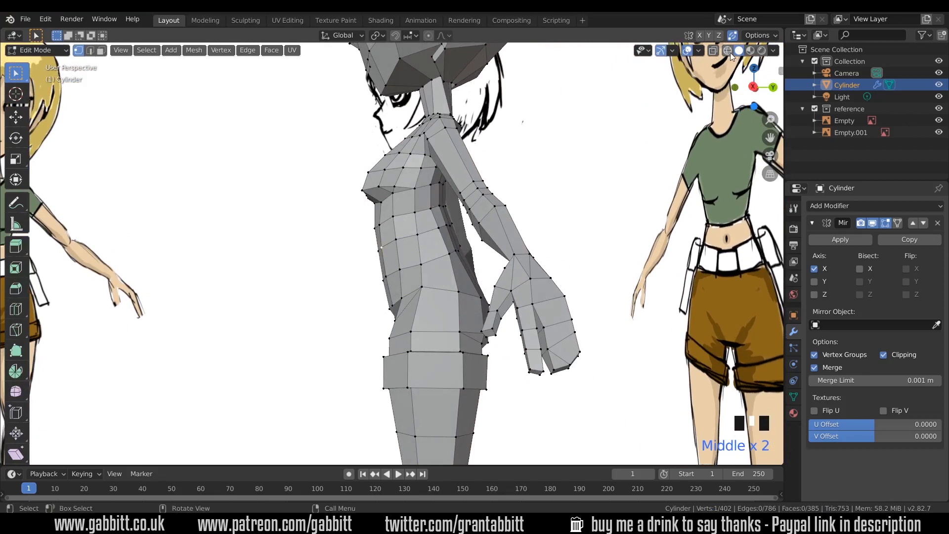
{"action": "left_click", "coordinate": [727, 50]}
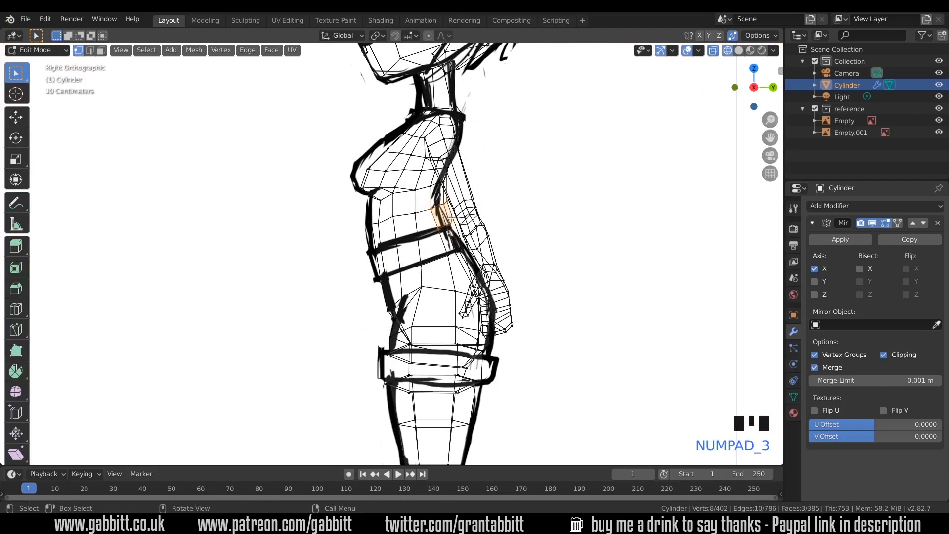
{"action": "key", "text": "g"}
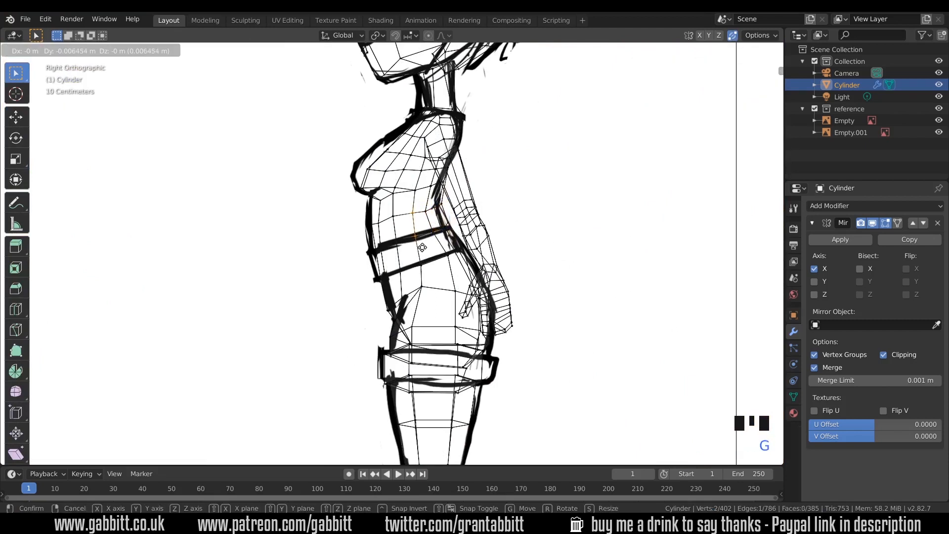